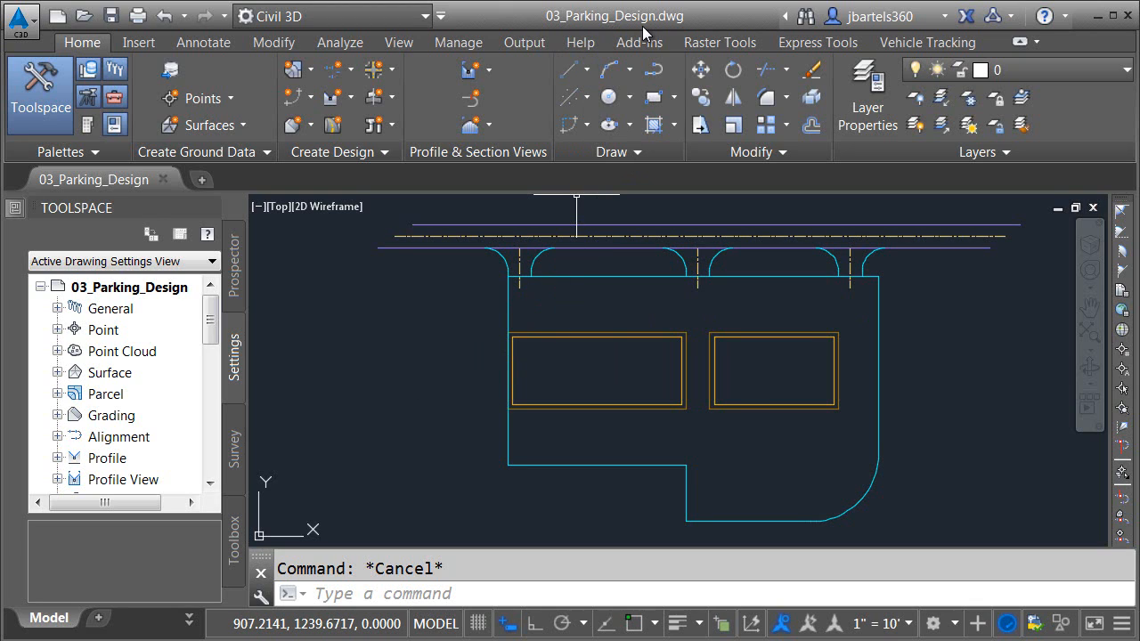
mouse_move(477, 310)
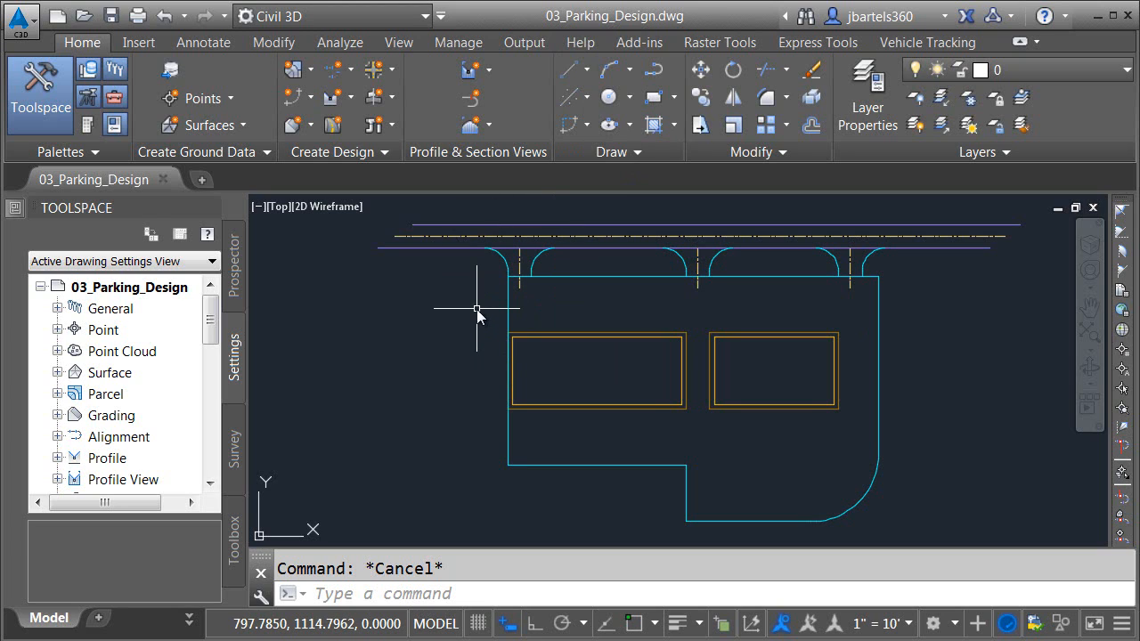
mouse_move(484, 314)
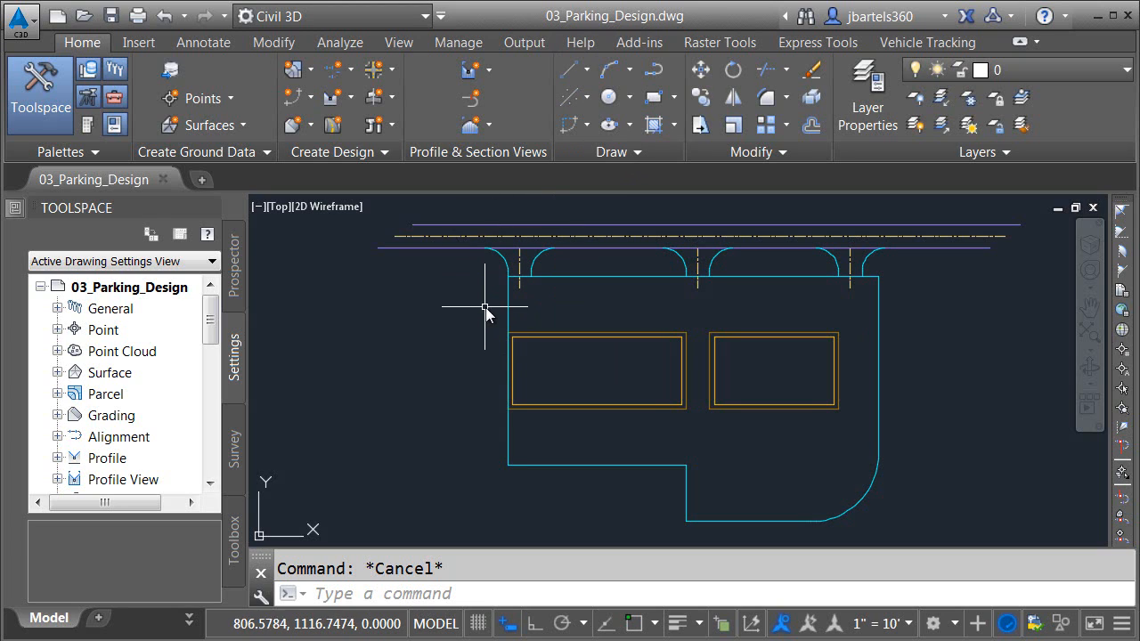
mouse_move(756, 347)
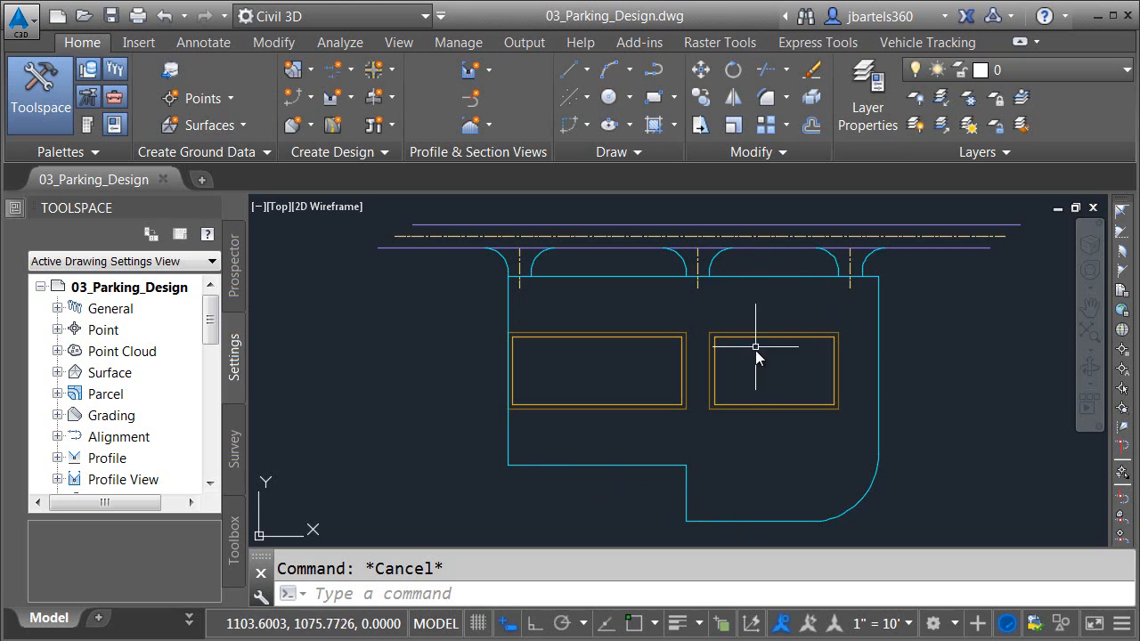
mouse_move(674, 324)
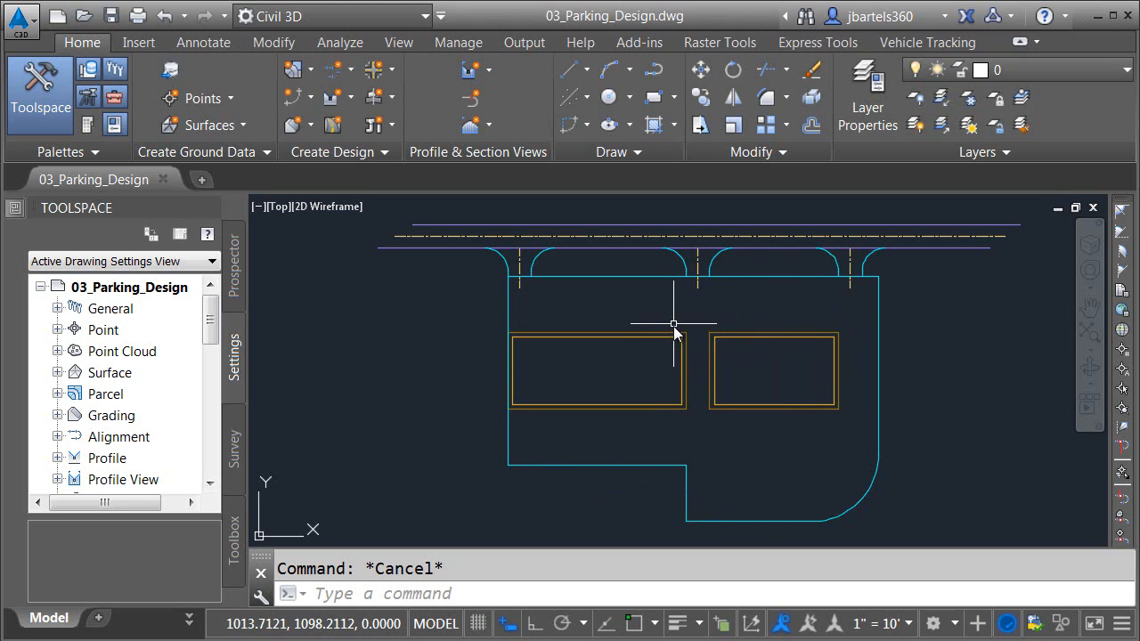
mouse_move(844, 293)
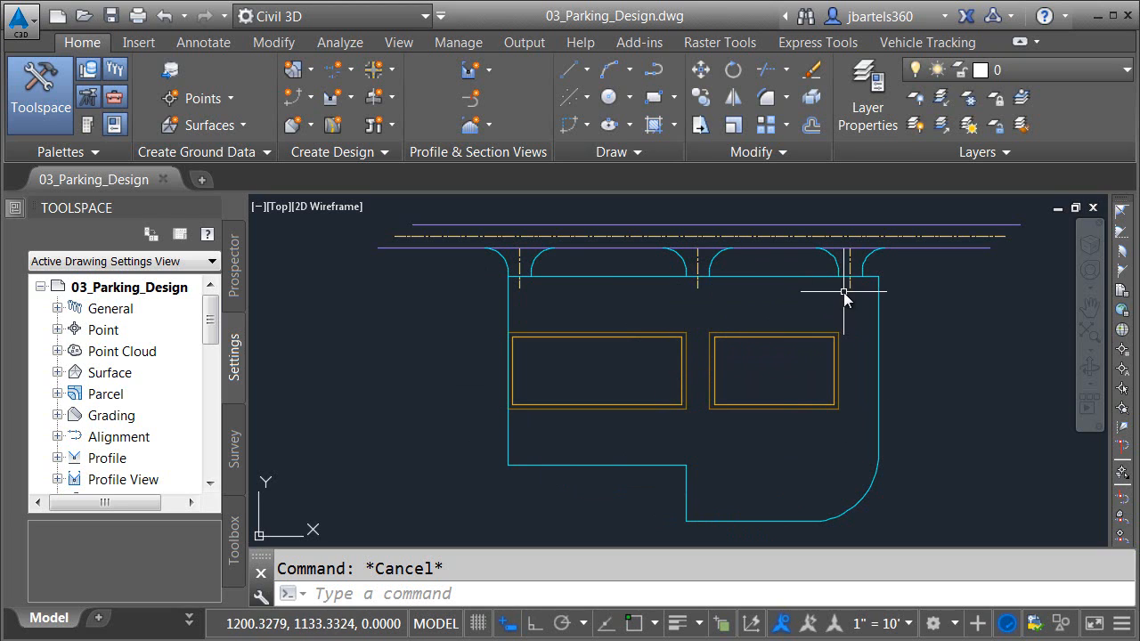
mouse_move(548, 296)
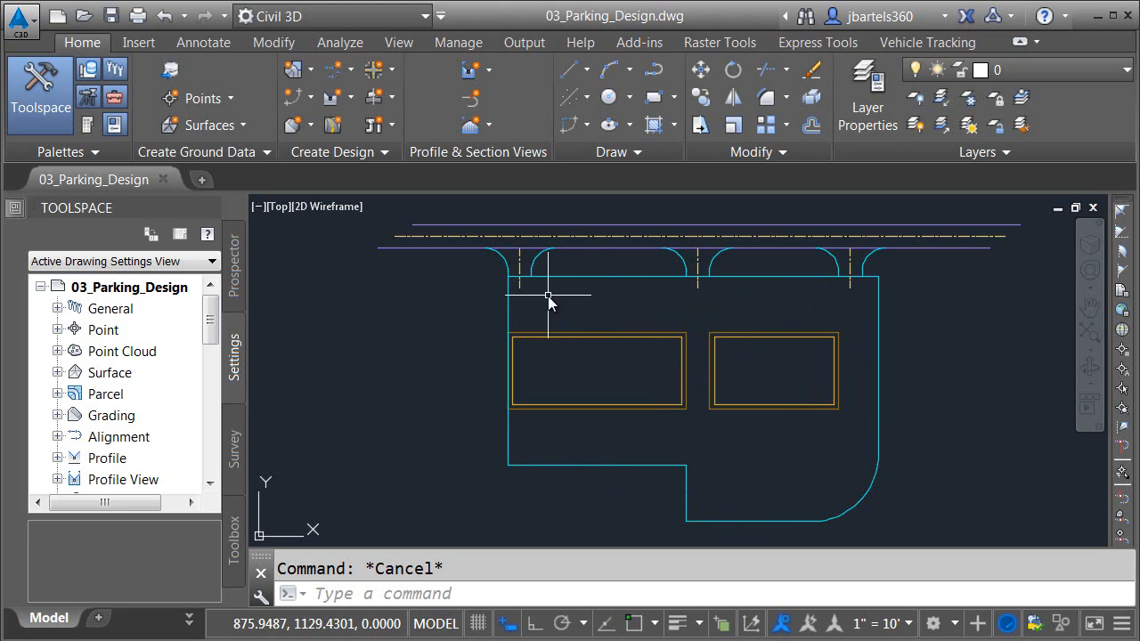
mouse_move(580, 312)
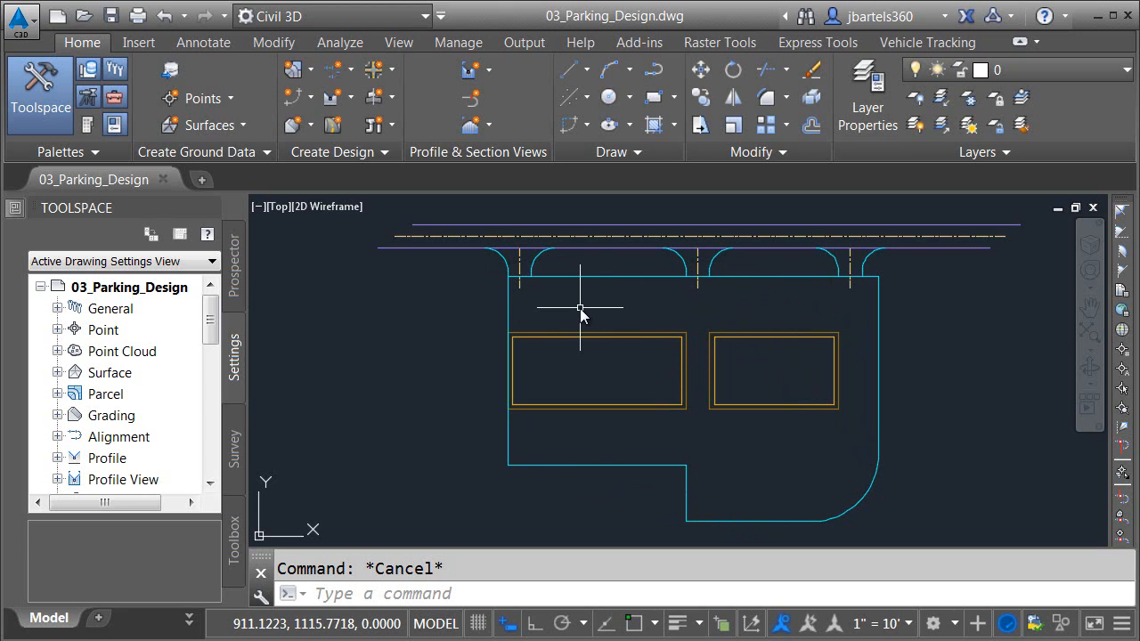
mouse_move(741, 312)
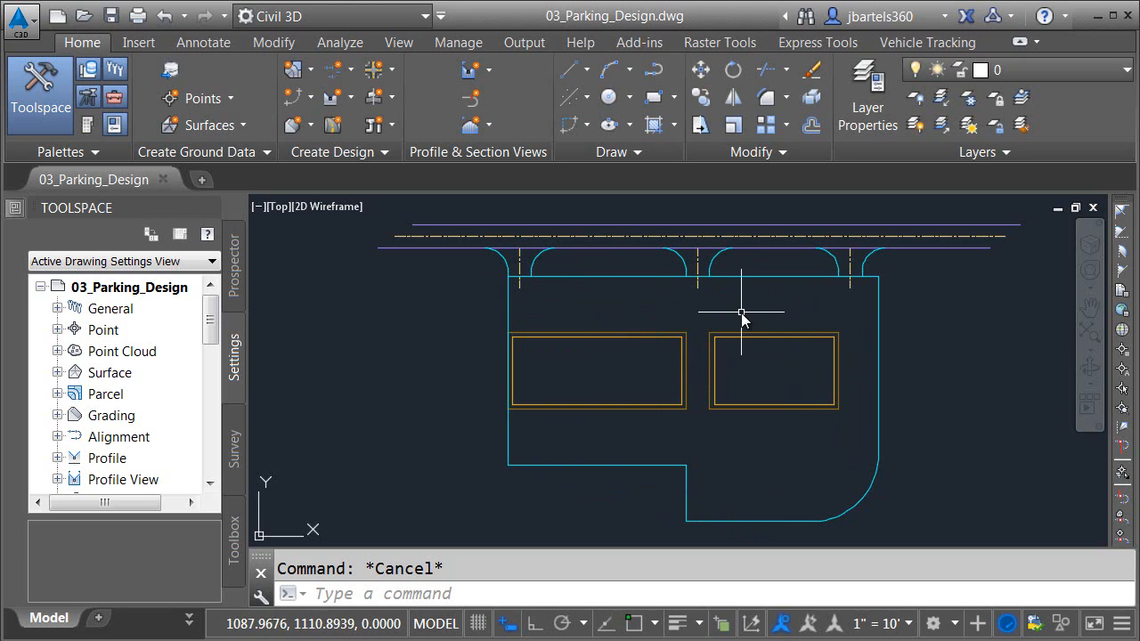
mouse_move(764, 248)
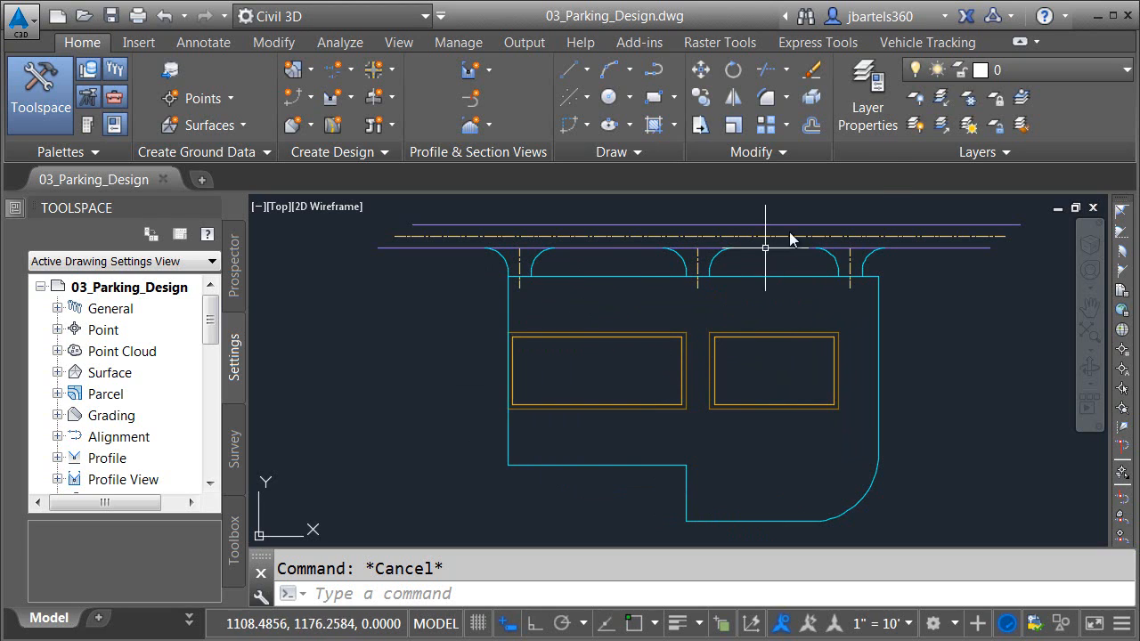
Step: Start a New Row from Vehicle Tracking, accepting the Area 1 standard and default drawing settings
left_click(926, 43)
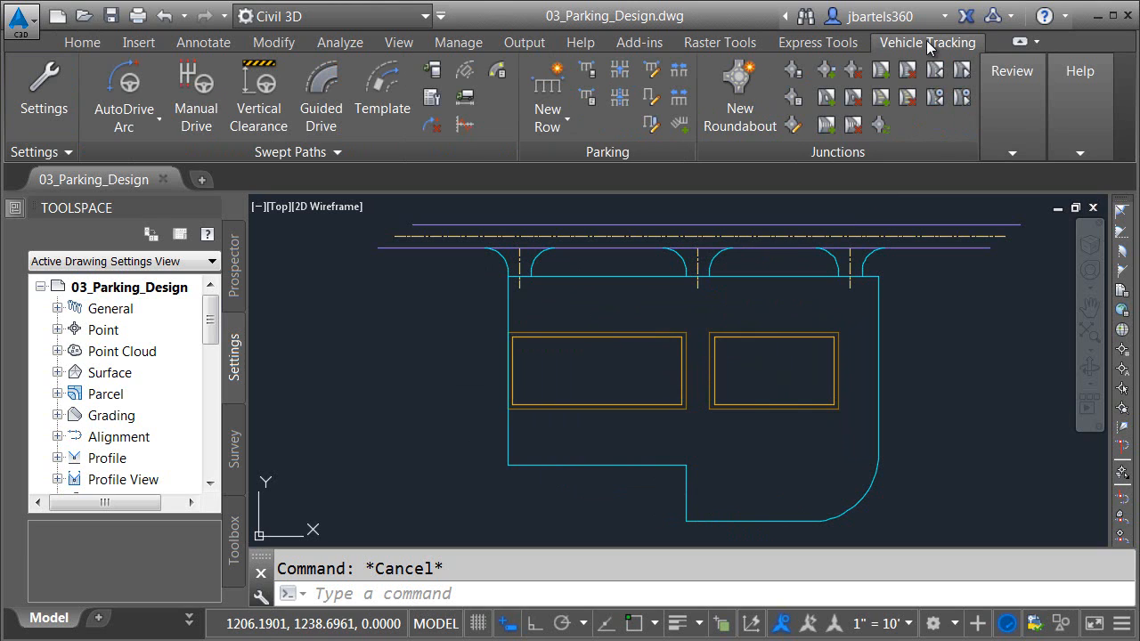
mouse_move(587, 70)
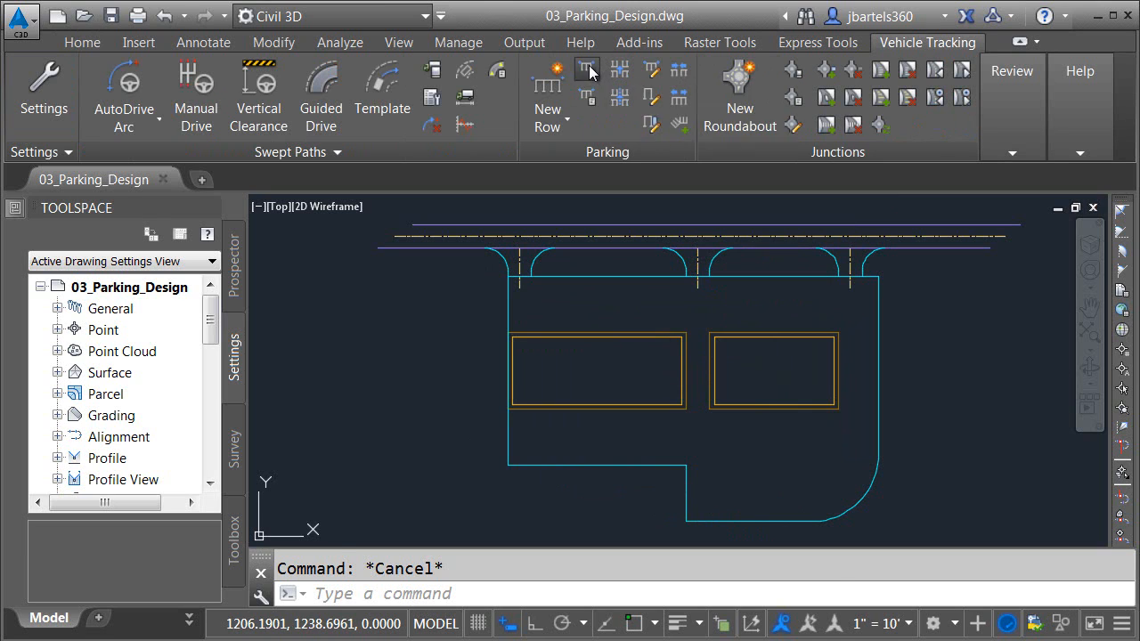
left_click(587, 71)
type("Area 1 based on Parking standards for my area")
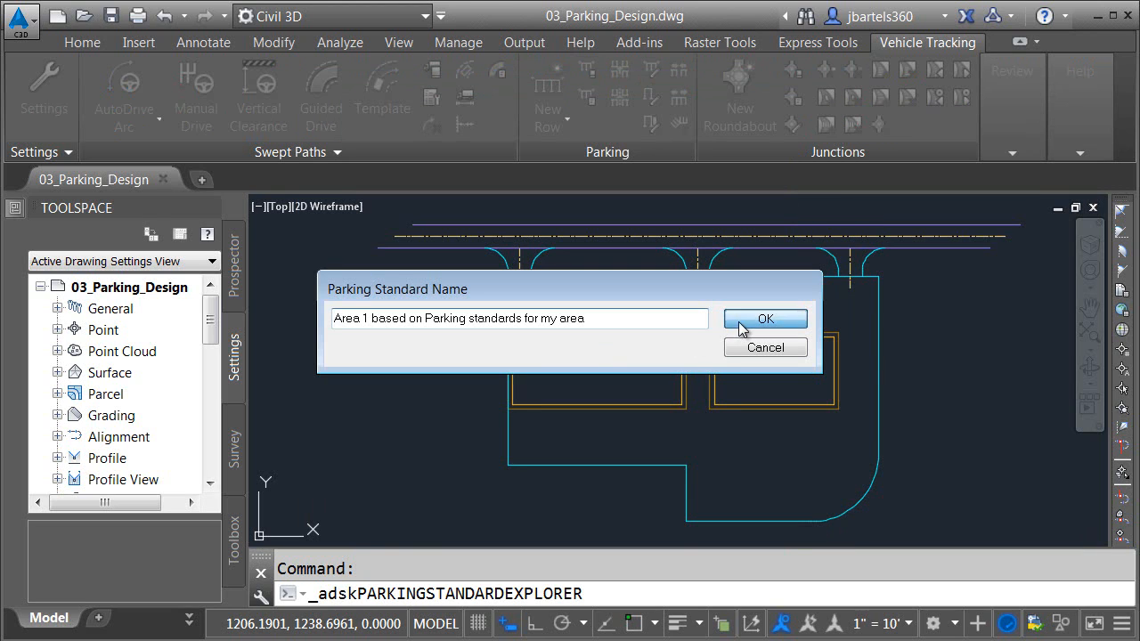
left_click(764, 318)
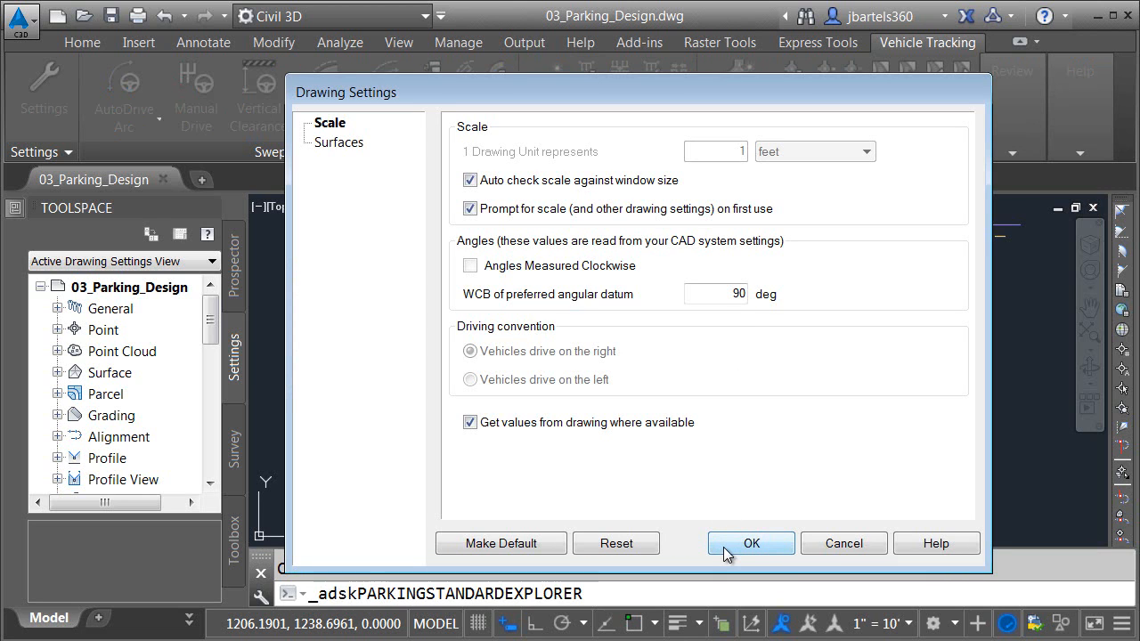
left_click(752, 544)
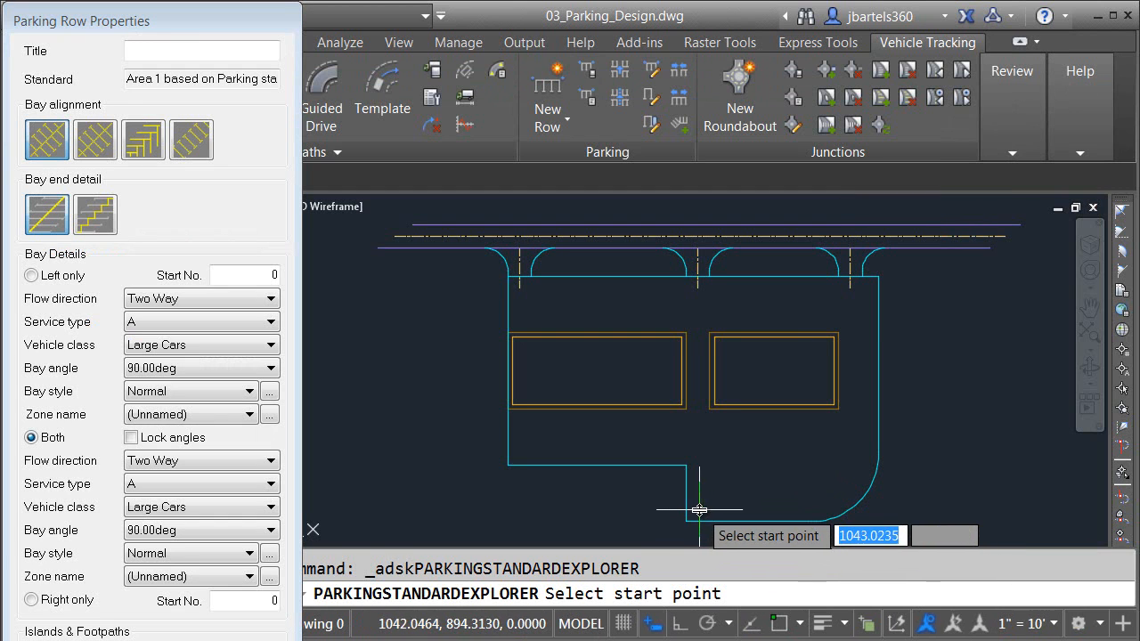
mouse_move(864, 342)
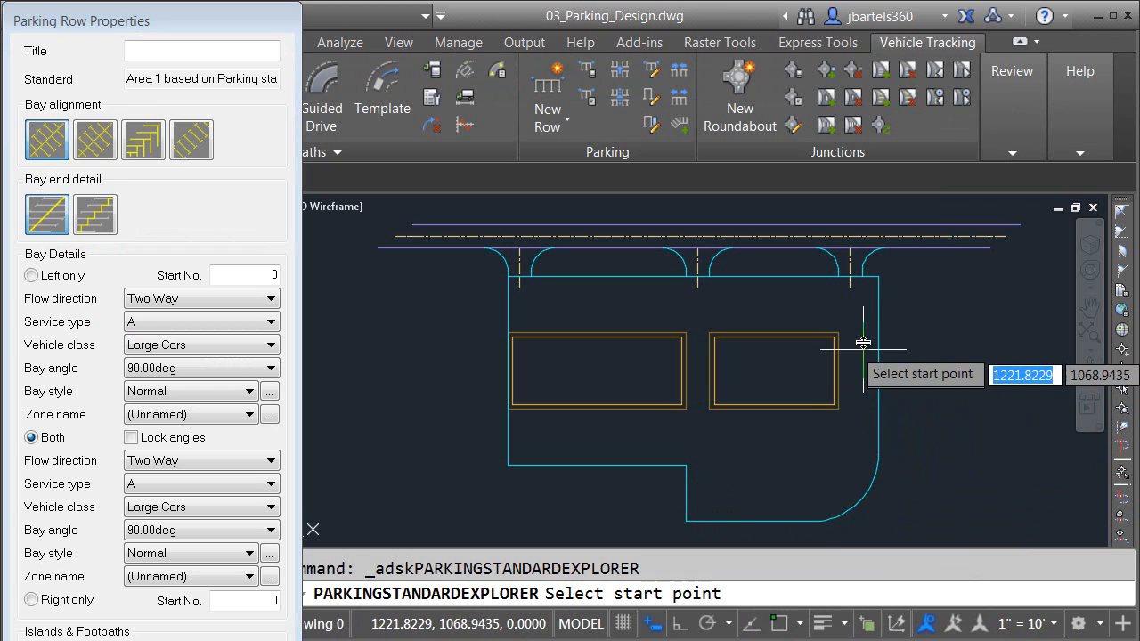
mouse_move(851, 456)
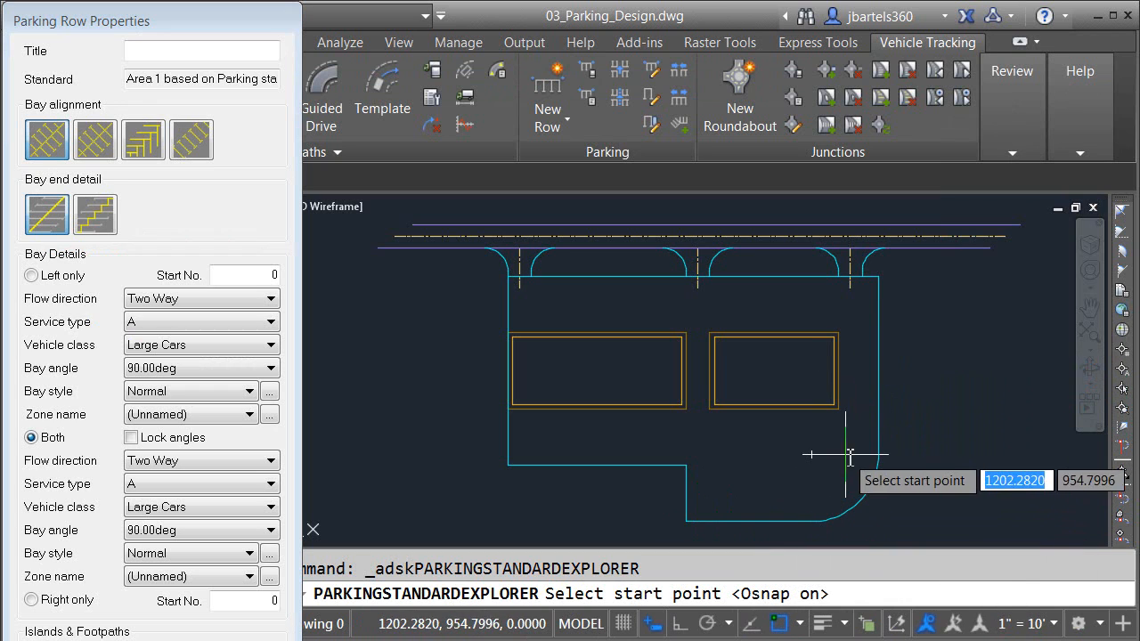
mouse_move(877, 276)
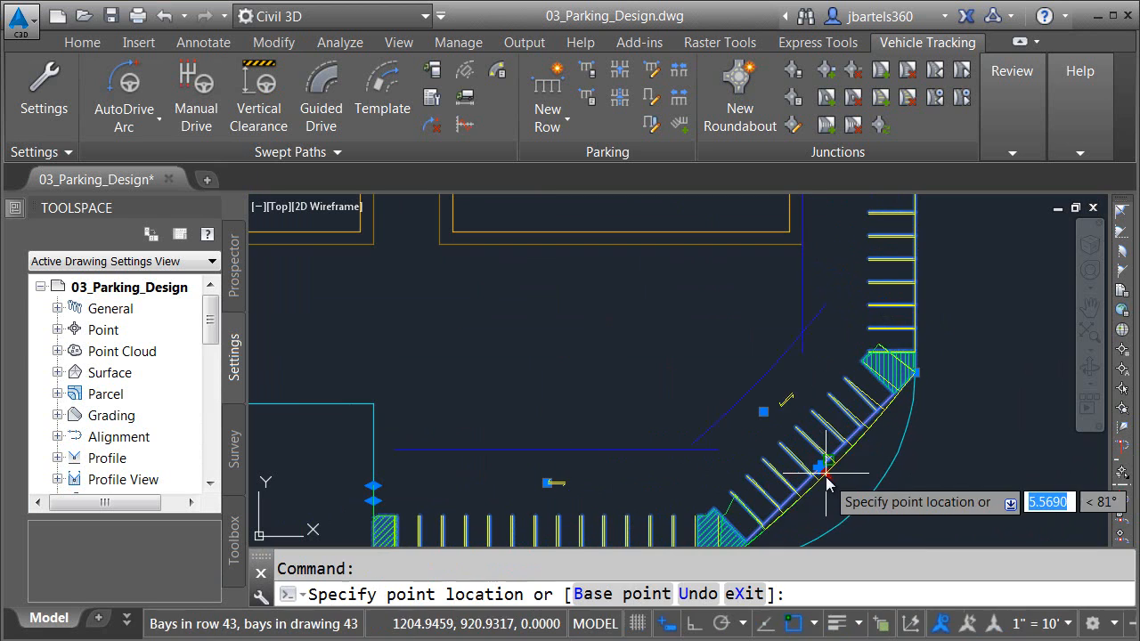
mouse_move(852, 507)
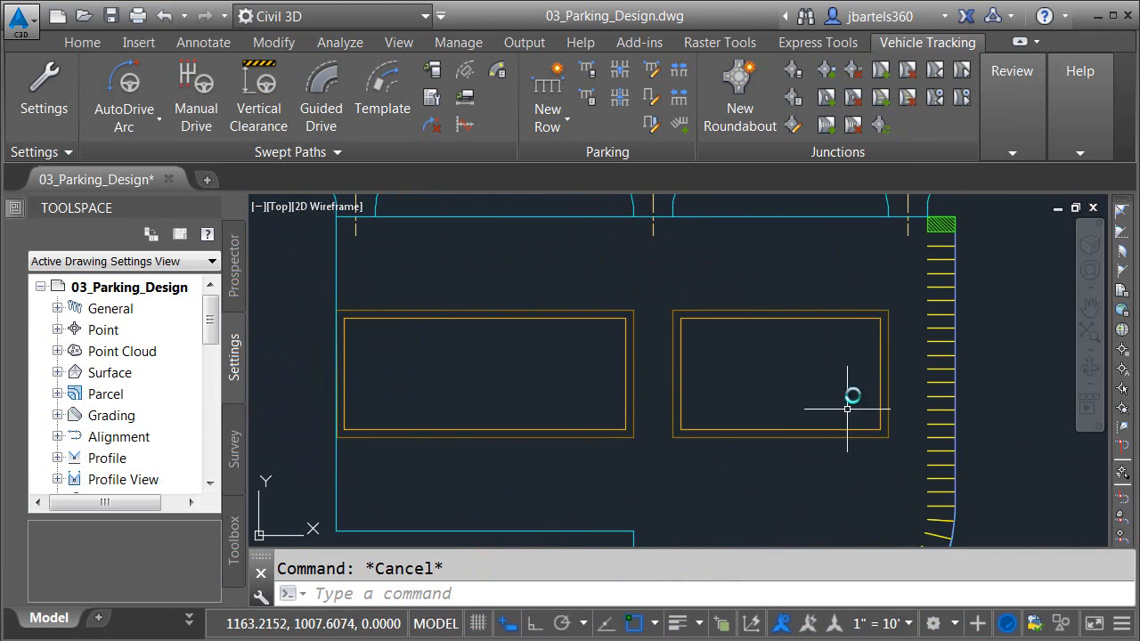
mouse_move(435, 298)
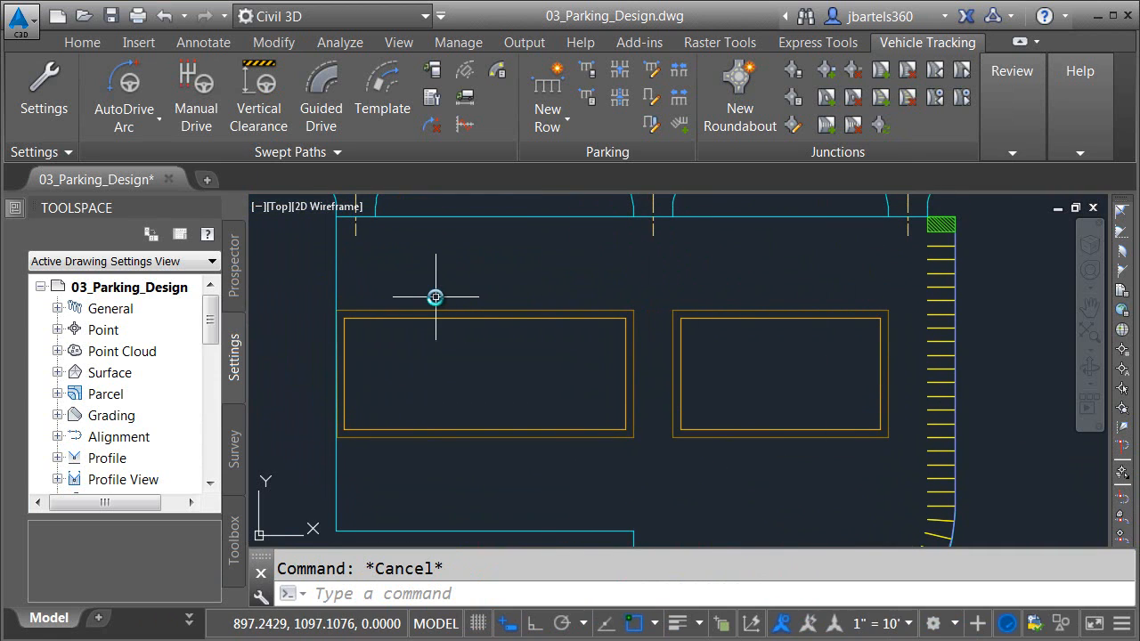
Step: Begin another New Row with bays on the Right only, starting above the left building
left_click(548, 96)
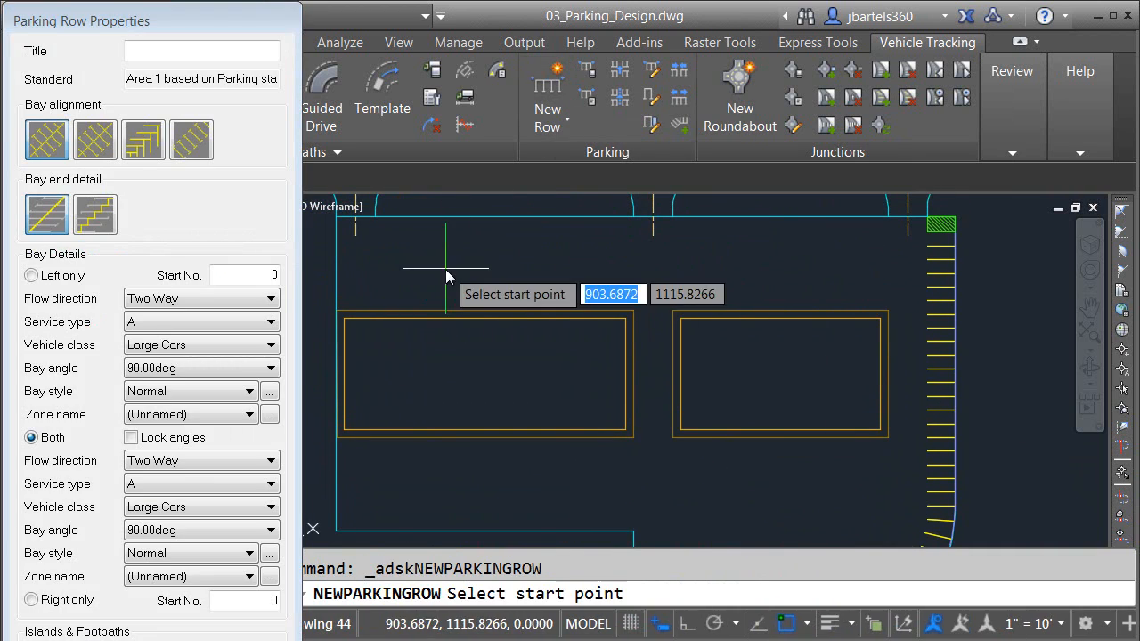
mouse_move(794, 264)
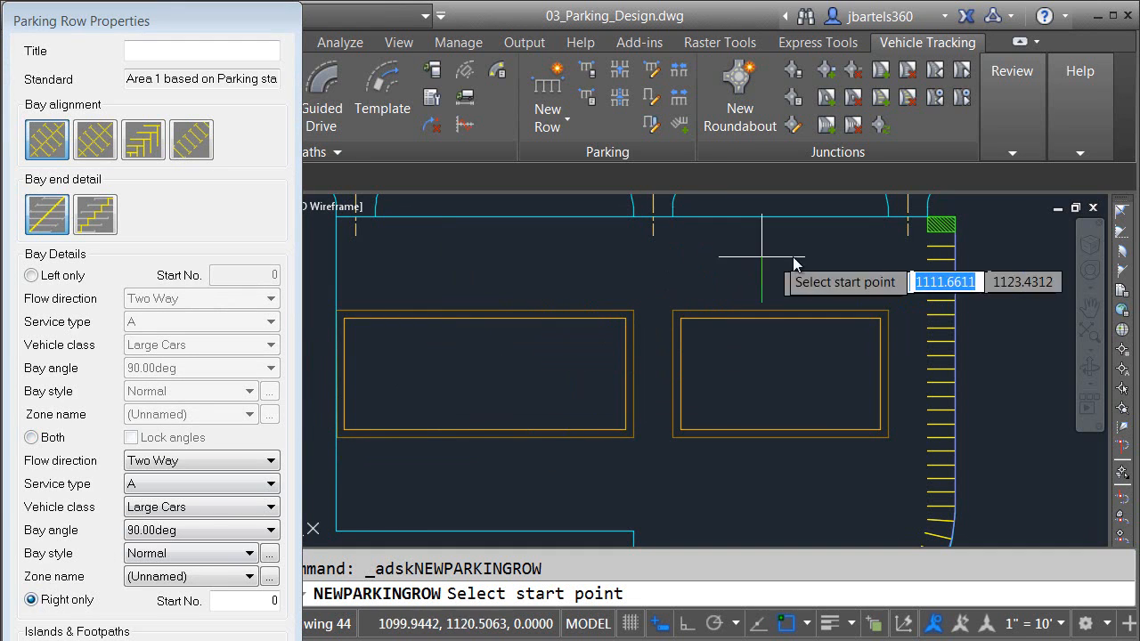
left_click(793, 258)
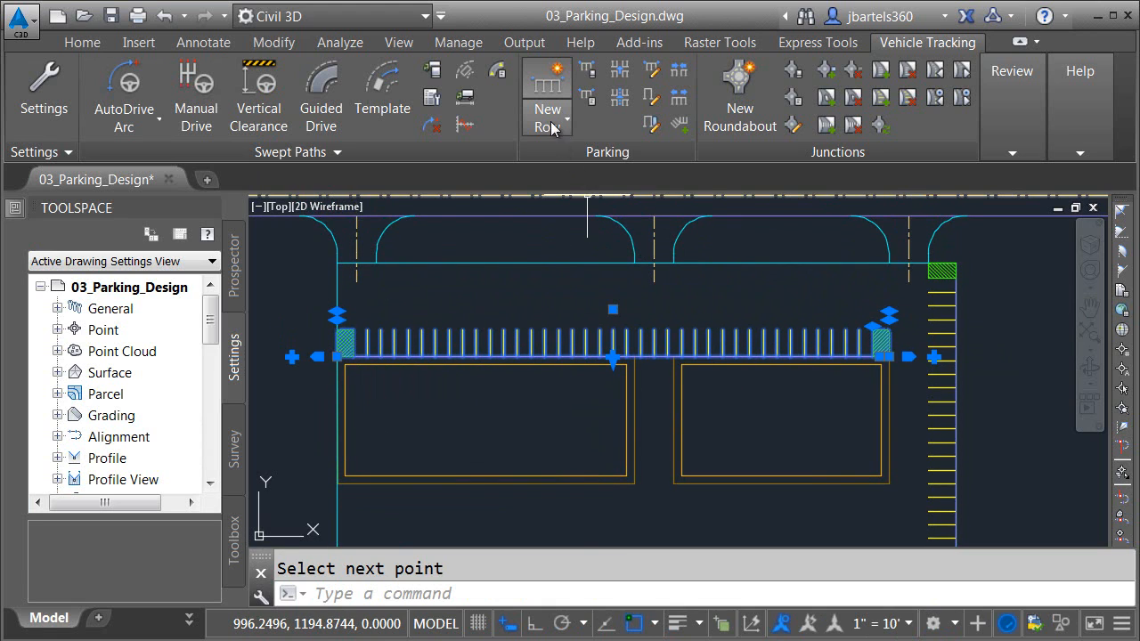
Step: Add Parallel Rows along the top road edge and below the buildings, setting offsets and bay sides
left_click(549, 117)
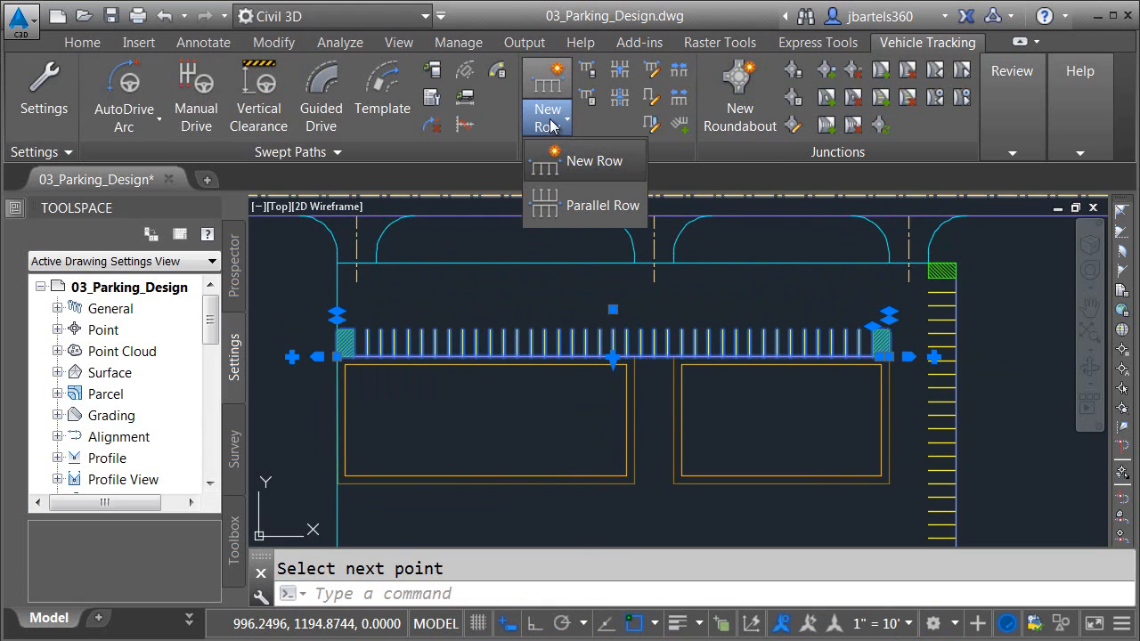
mouse_move(546, 205)
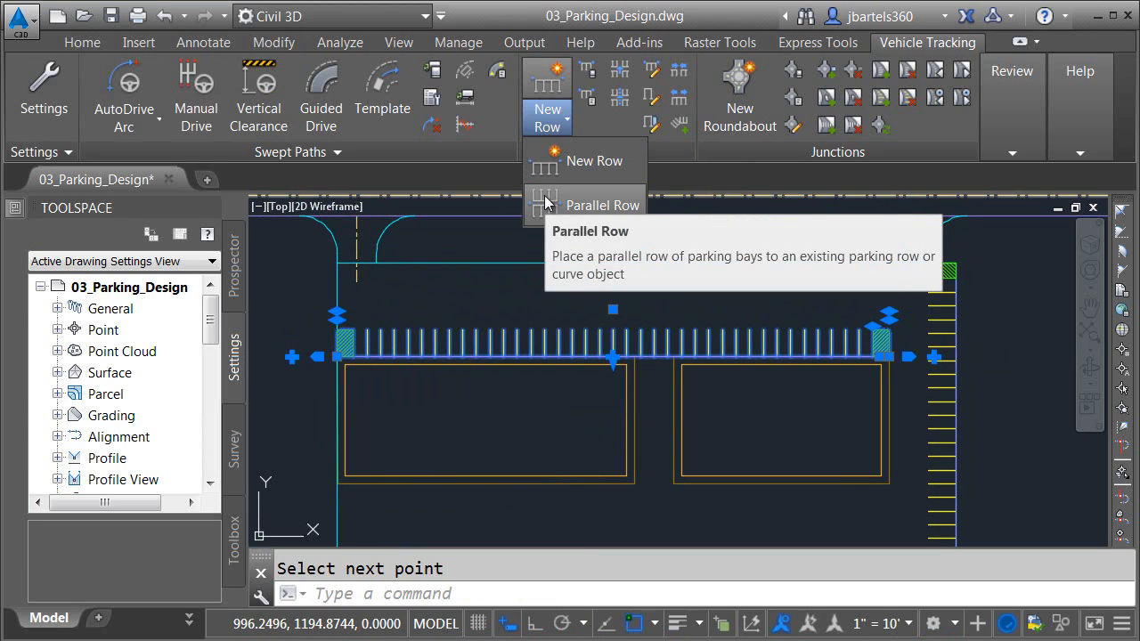
left_click(602, 205)
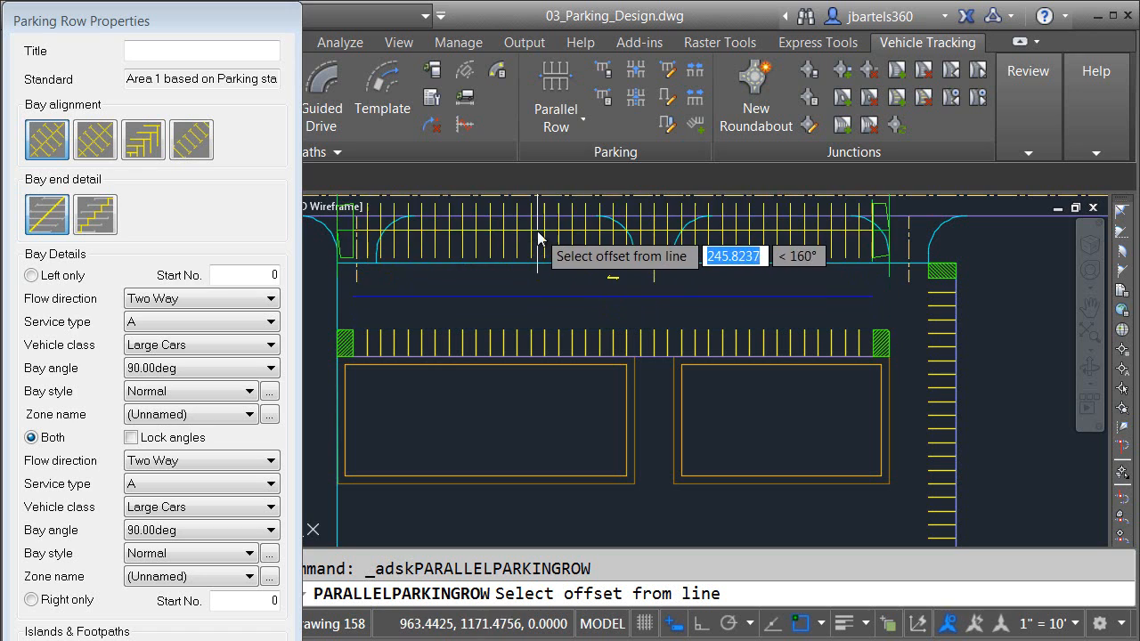
mouse_move(572, 310)
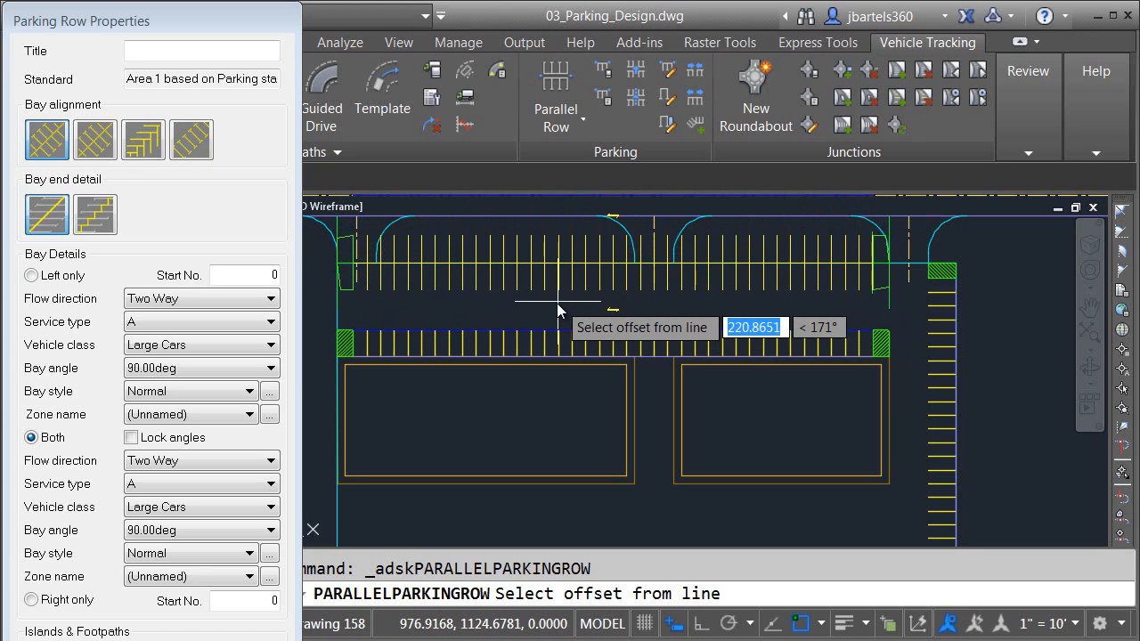
left_click(567, 312)
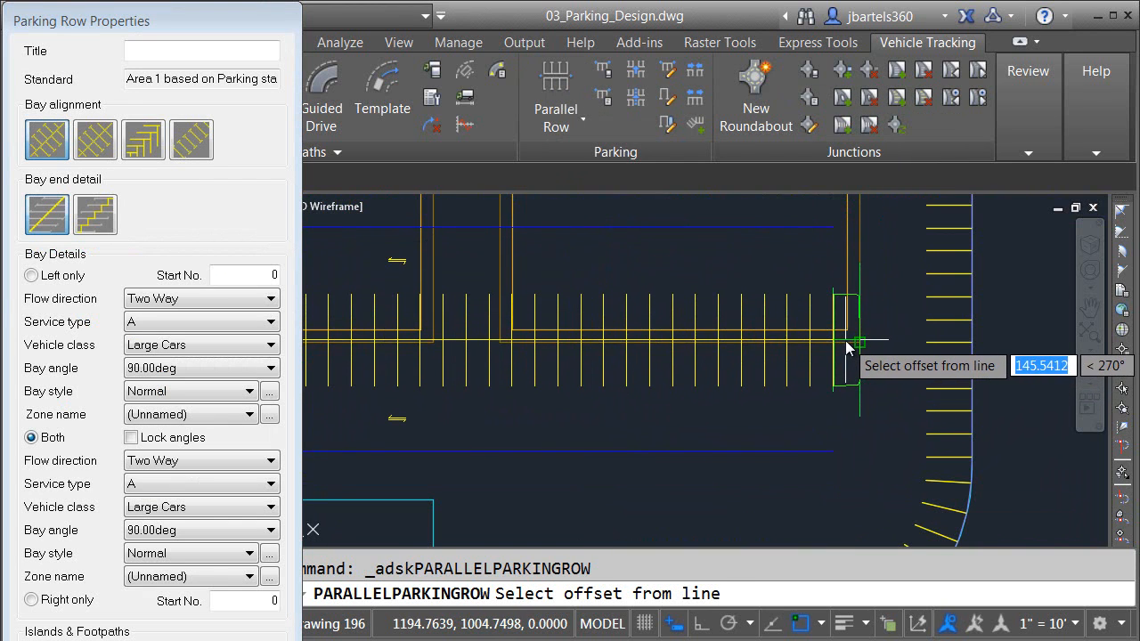
left_click(855, 342)
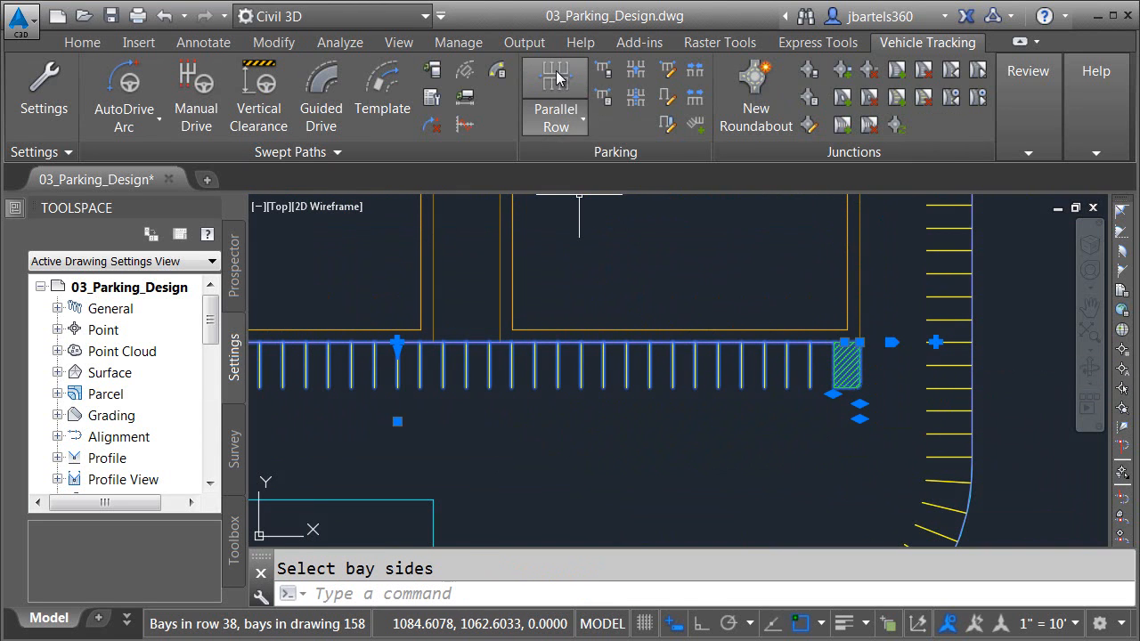
left_click(555, 93)
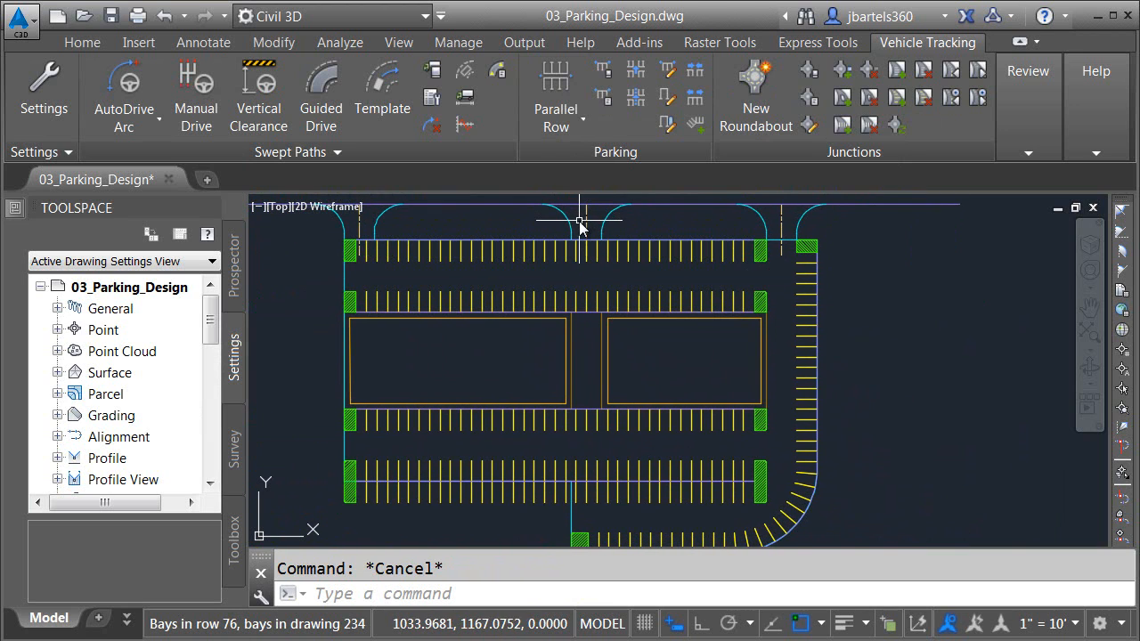
mouse_move(581, 223)
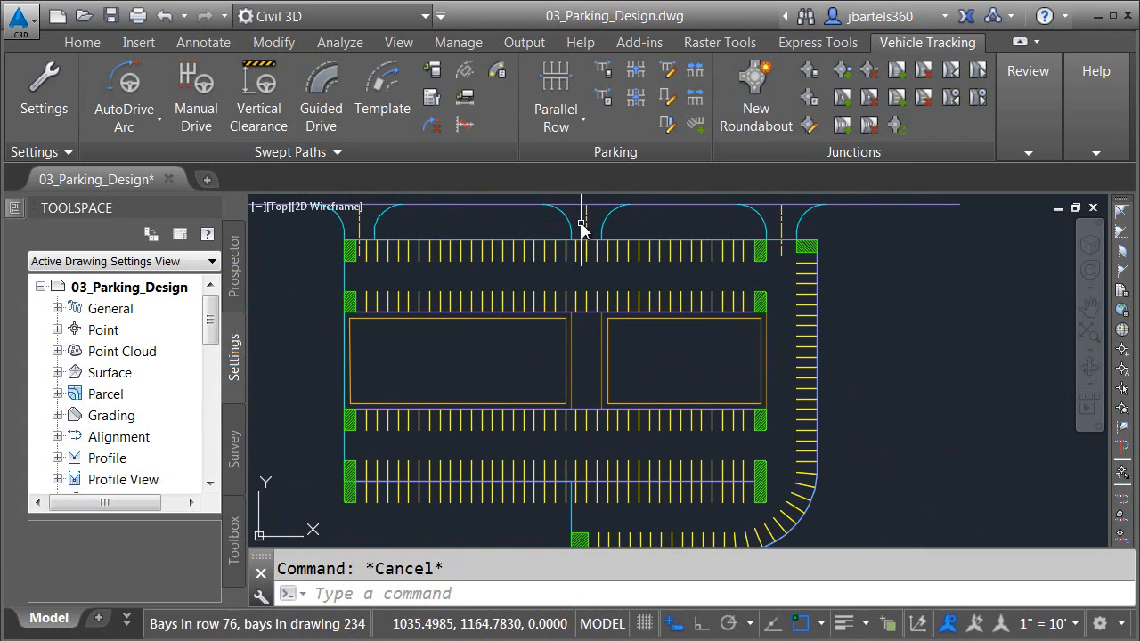
mouse_move(586, 223)
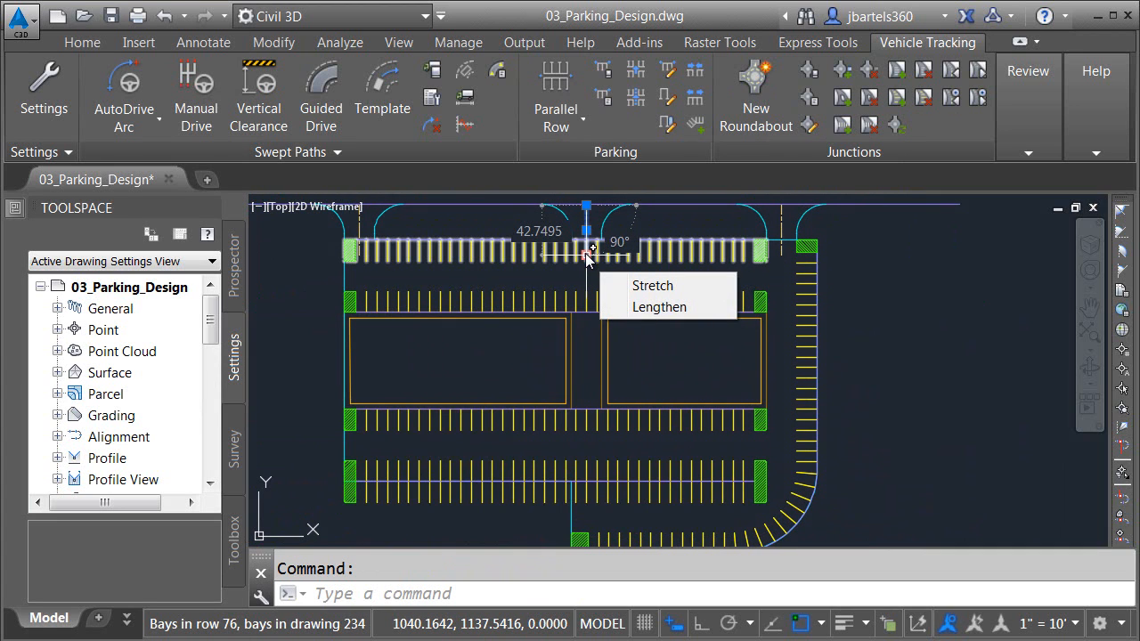
Step: Draw the vertical line's first point at the top road between the two buildings
left_click(660, 307)
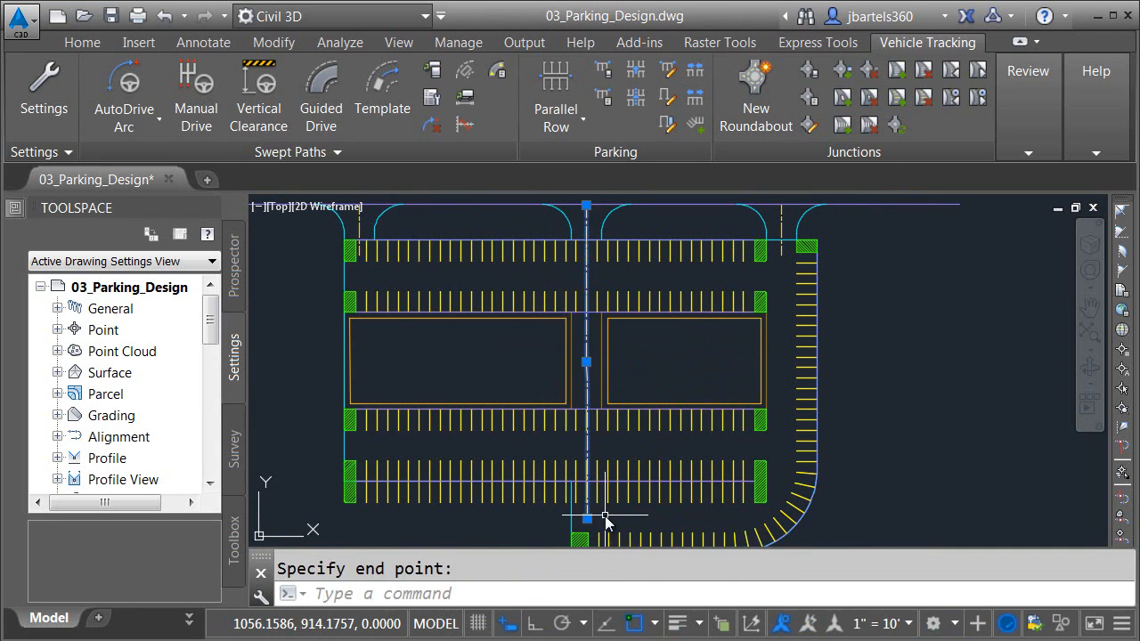
mouse_move(636, 96)
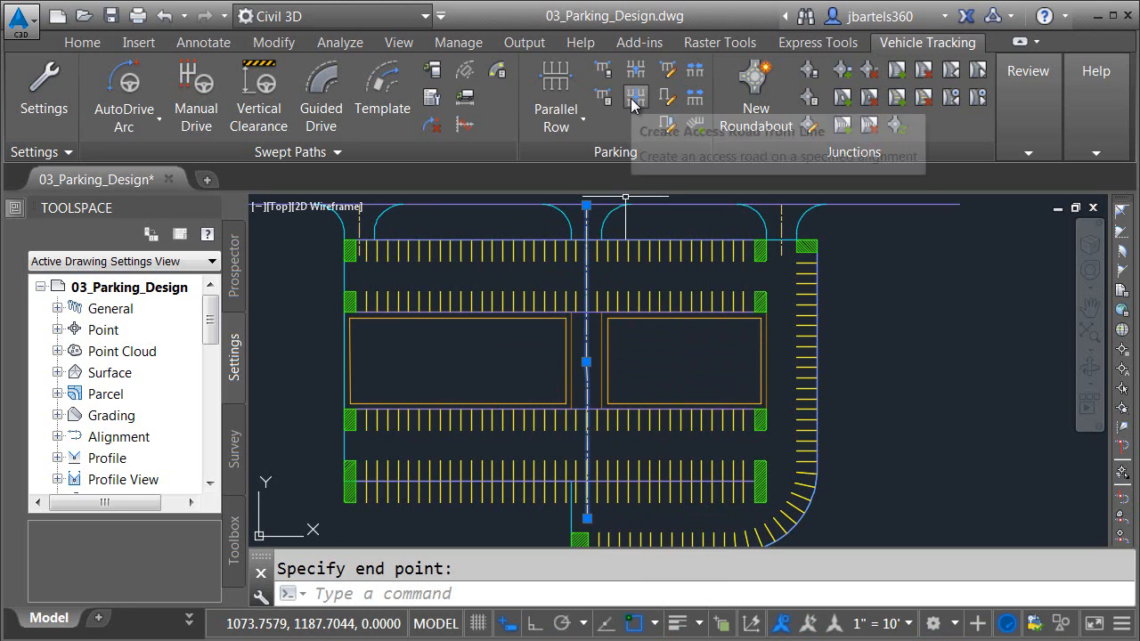
mouse_move(636, 97)
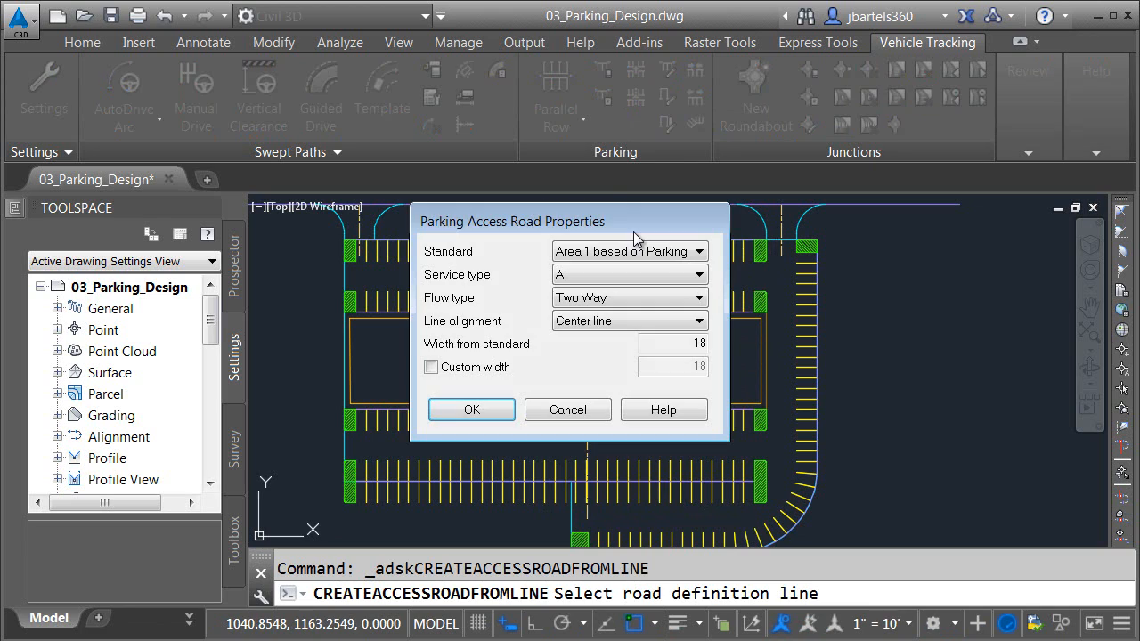
Step: Create an access road from the line with a Custom width and confirm it
left_click(431, 367)
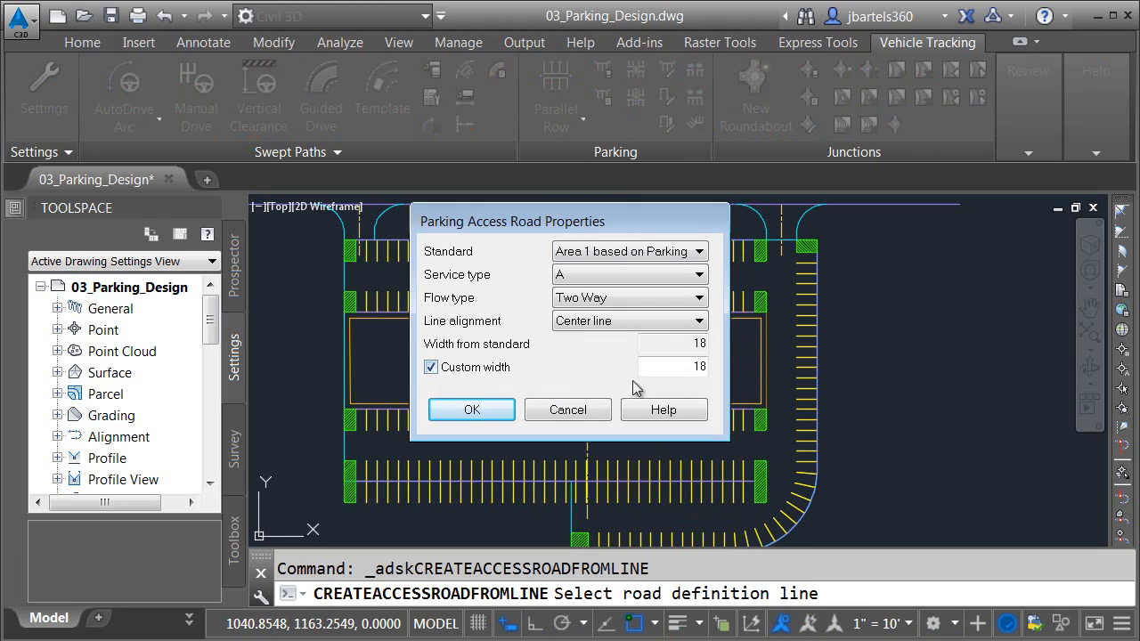
left_click(673, 366)
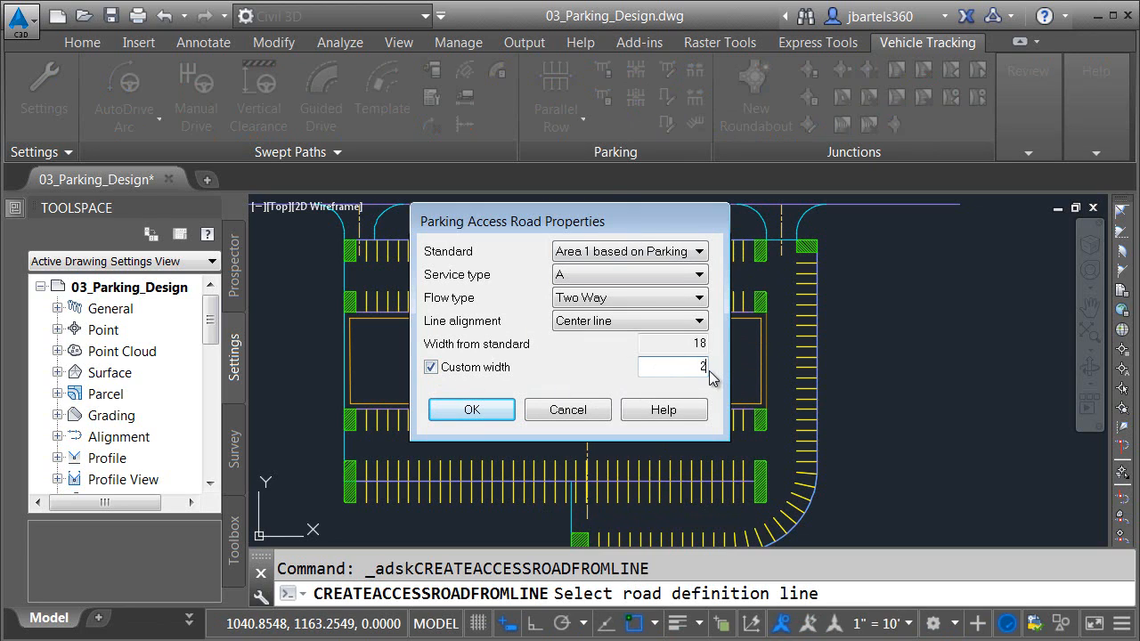
left_click(470, 408)
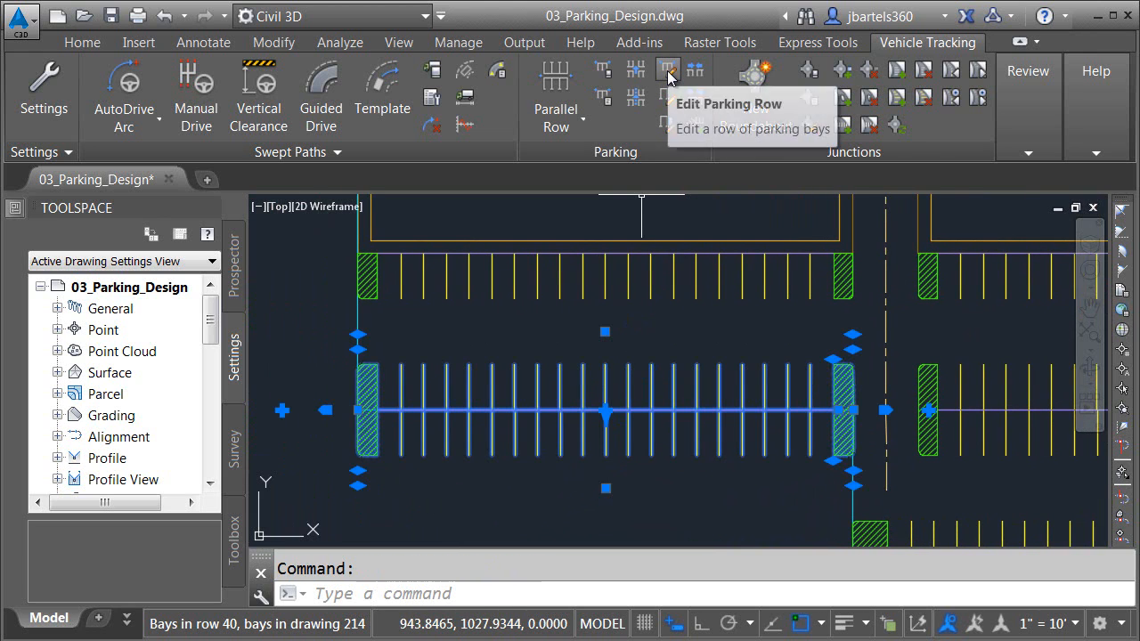
Step: Set the row beside the new access road to Right only in Parking Row Properties
left_click(668, 70)
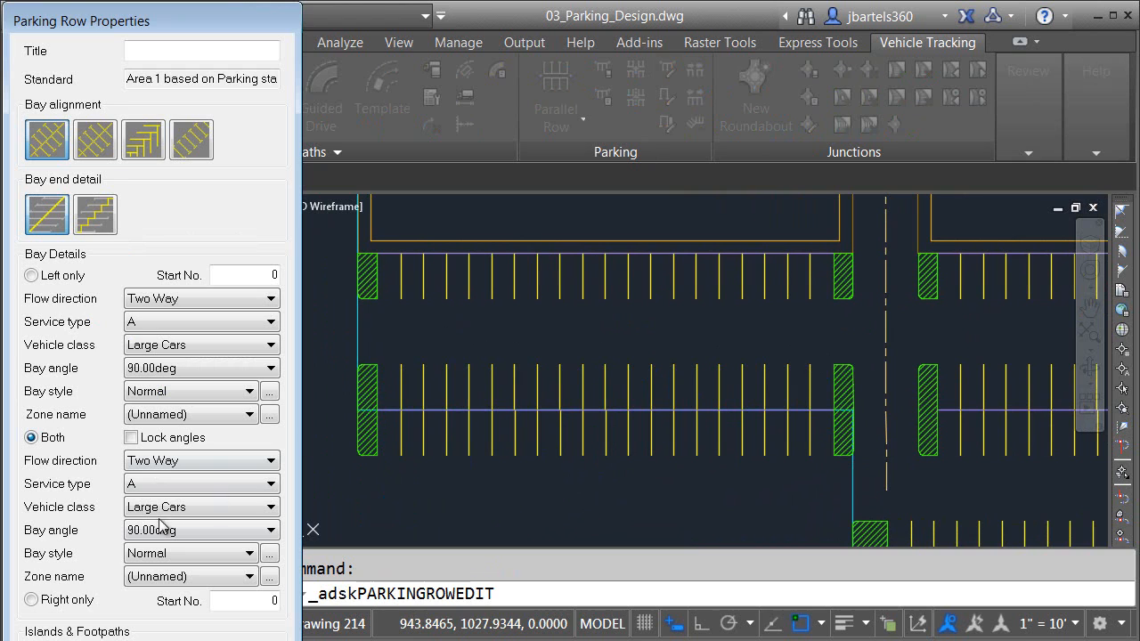
left_click(32, 599)
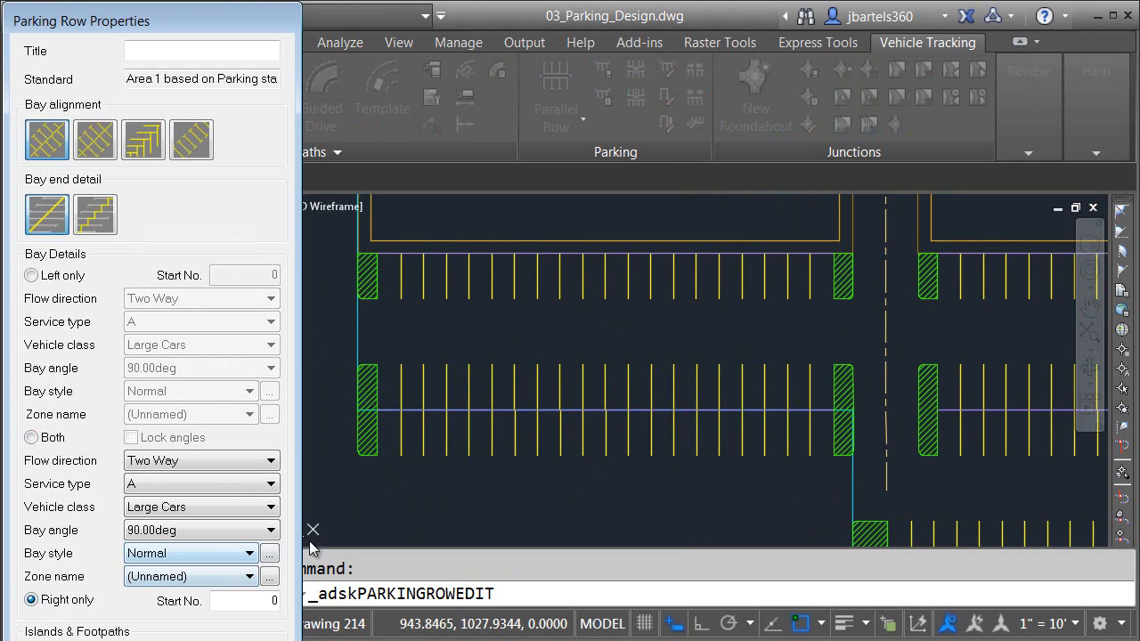
left_click(314, 529)
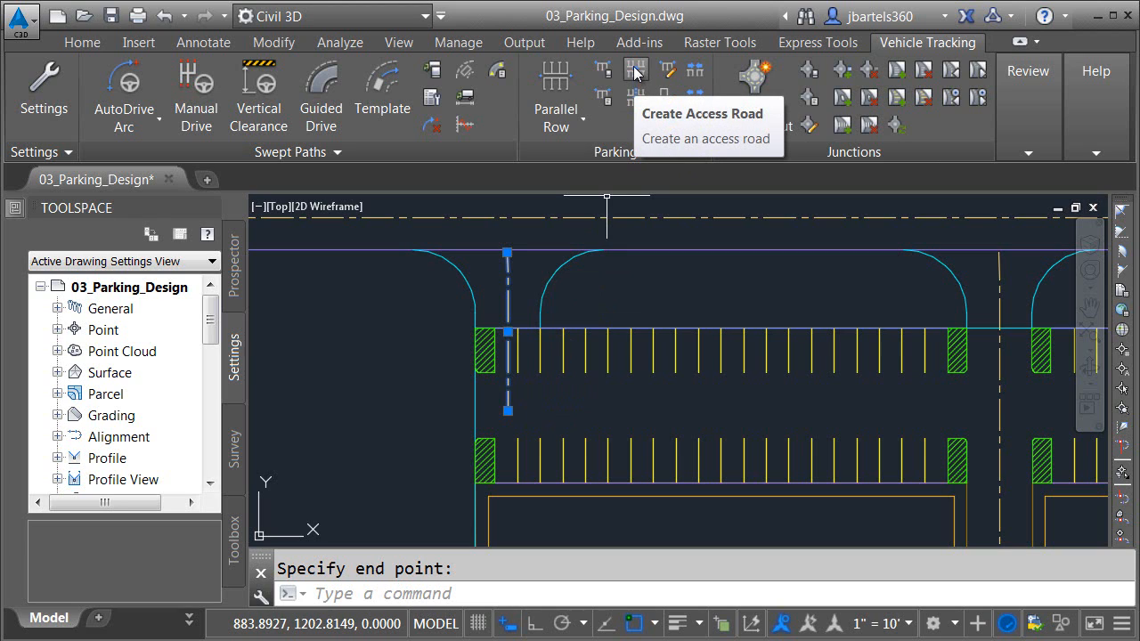
Step: Create a second access road at the left entrance with a Custom width
left_click(636, 70)
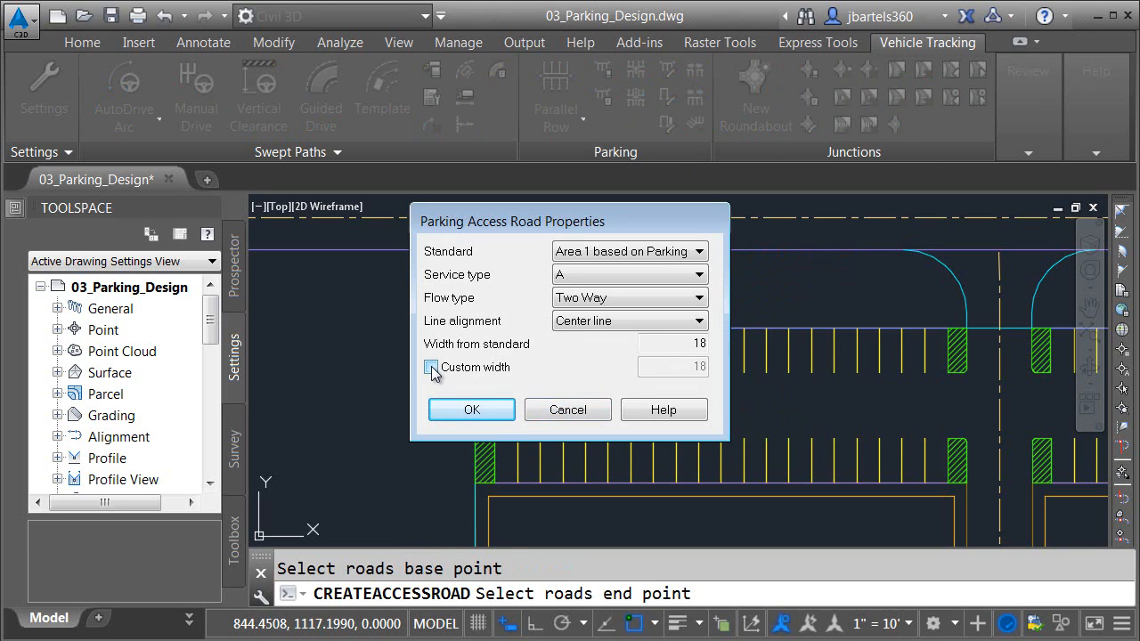
left_click(431, 367)
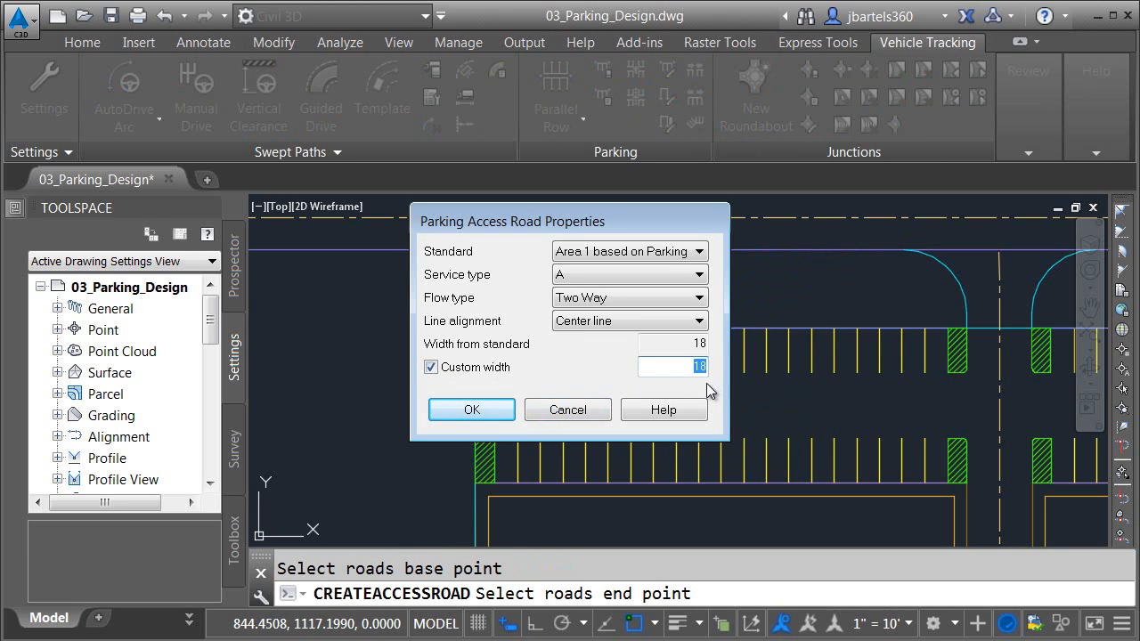
left_click(470, 410)
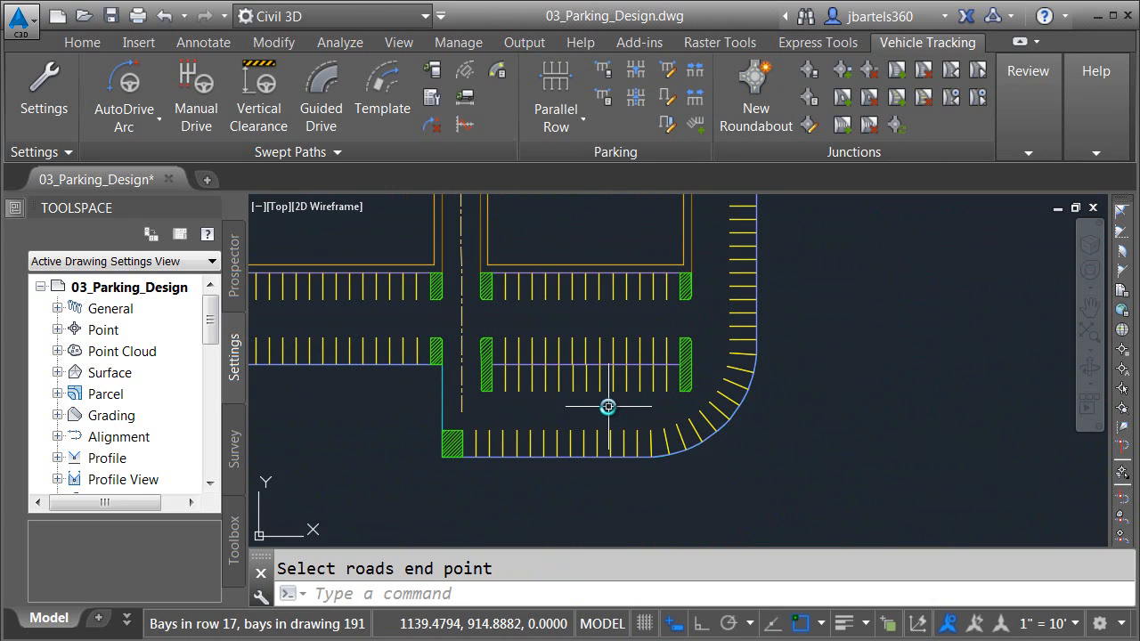
mouse_move(684, 398)
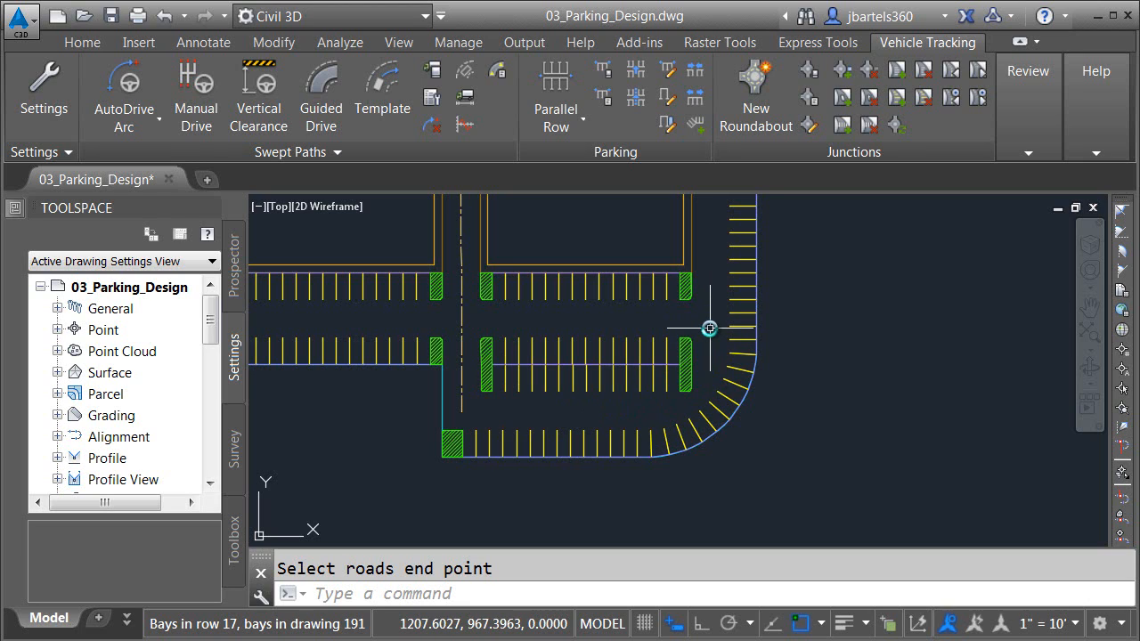
mouse_move(709, 345)
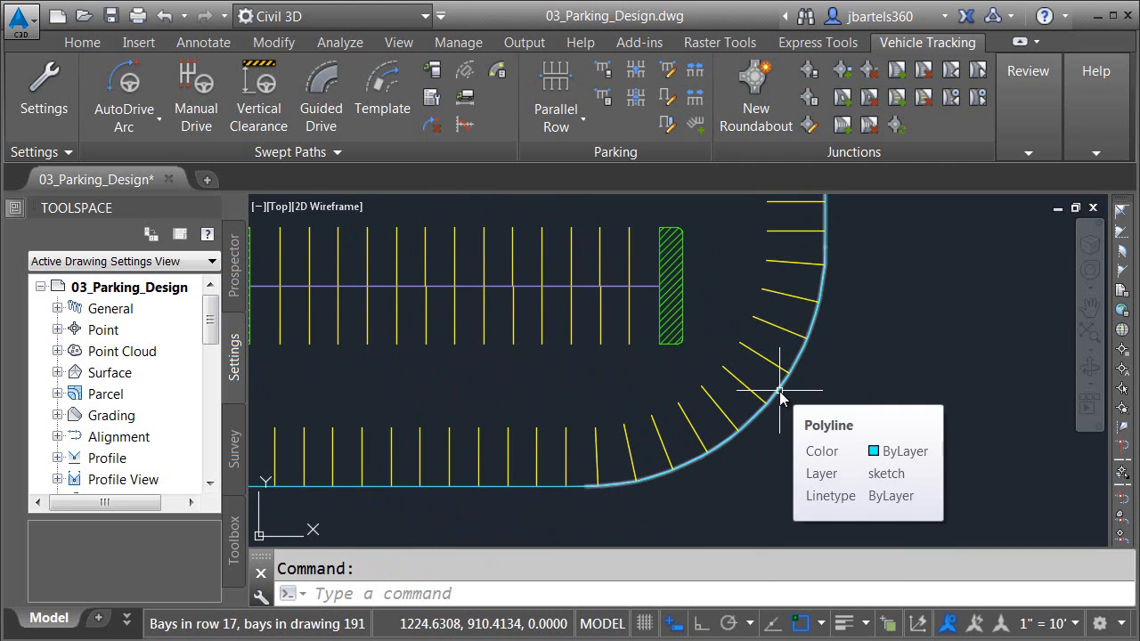
mouse_move(695, 285)
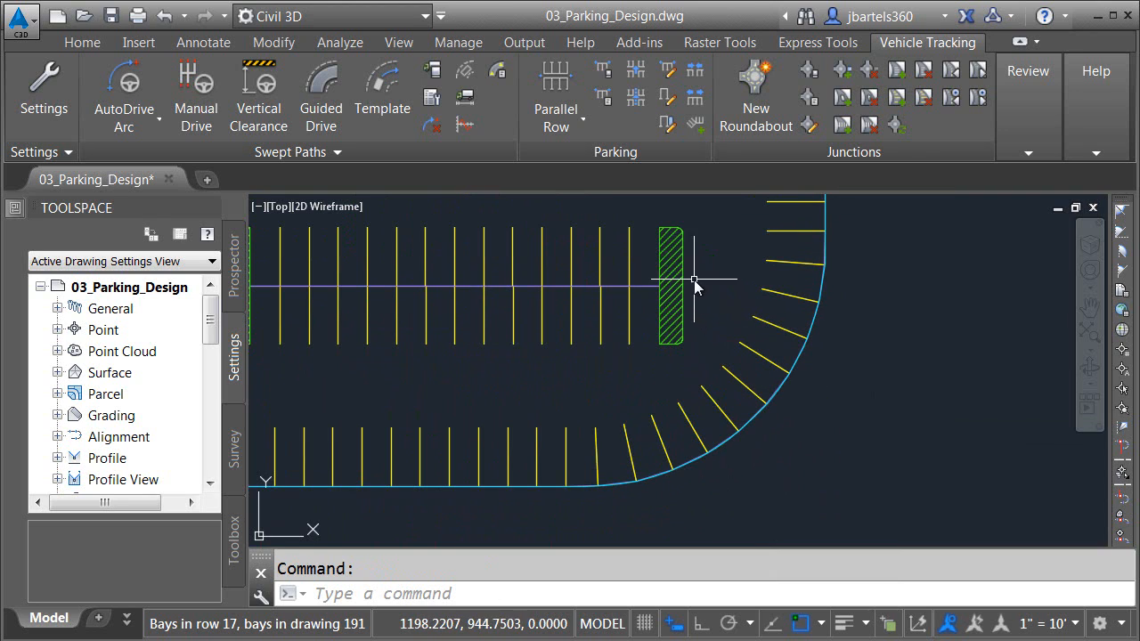
mouse_move(704, 295)
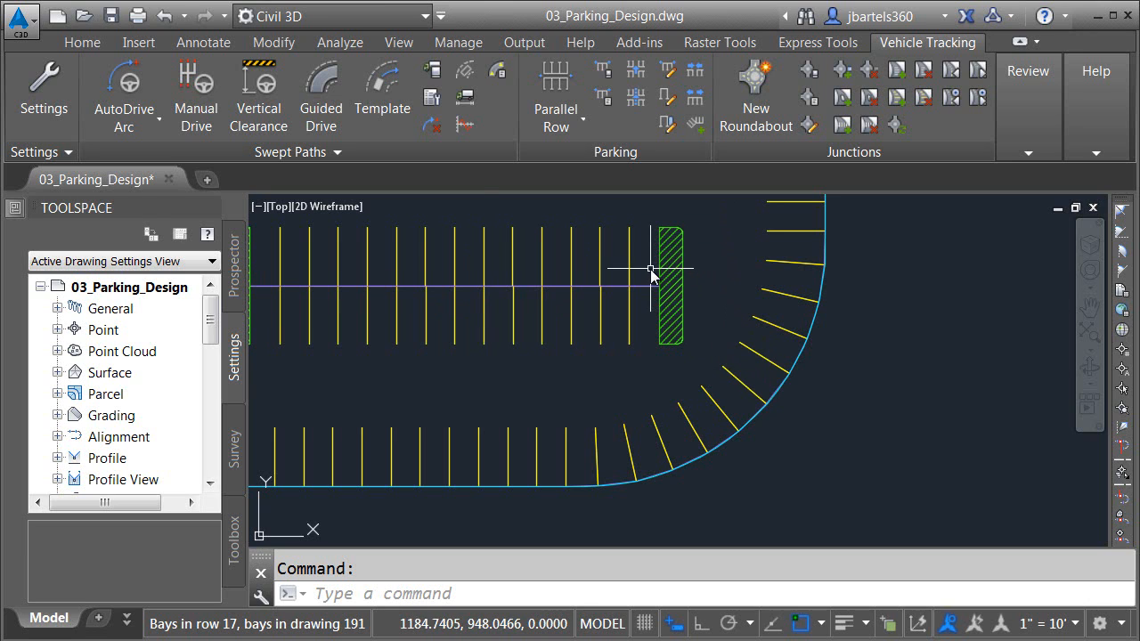
Step: Offset the curved parking edge inward by the QuickCalc result 44 (18+26)
left_click(82, 43)
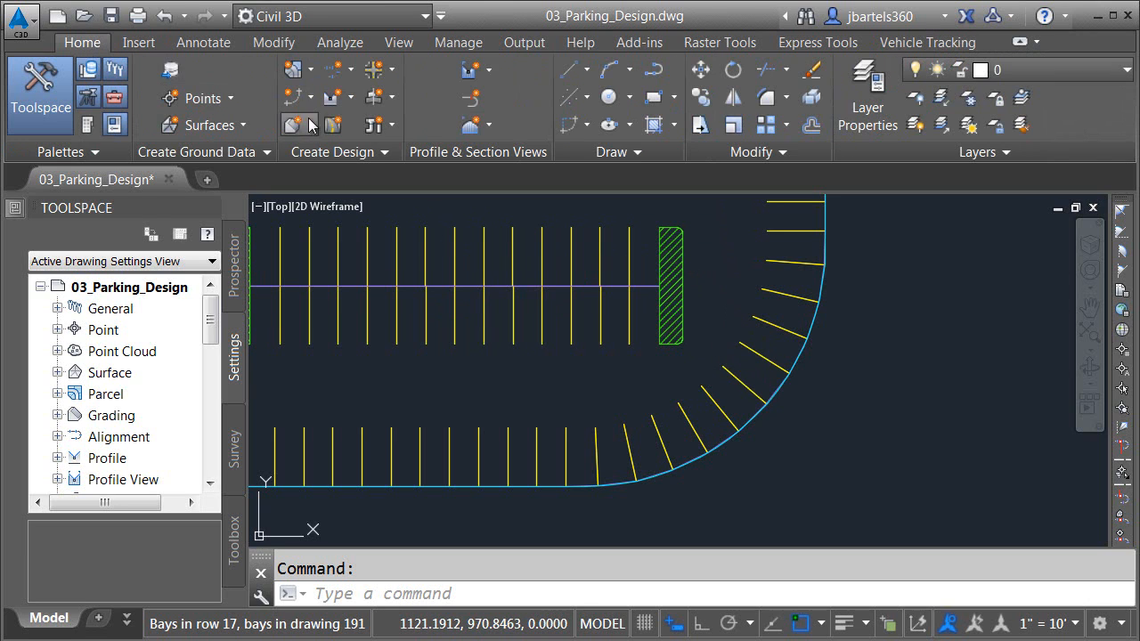
left_click(299, 124)
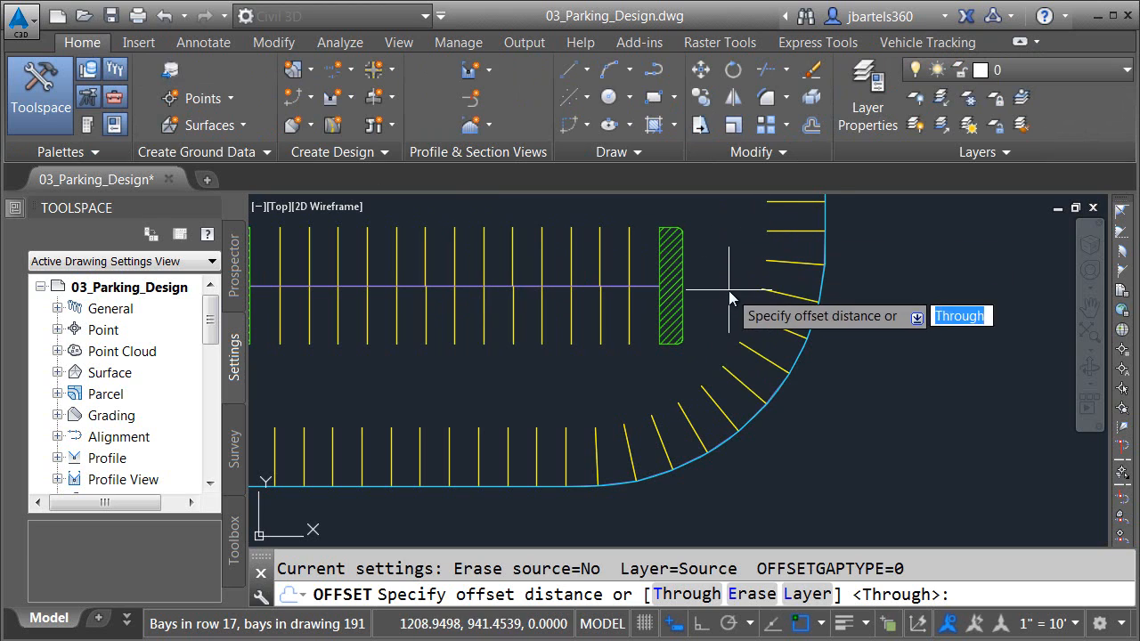
mouse_move(584, 389)
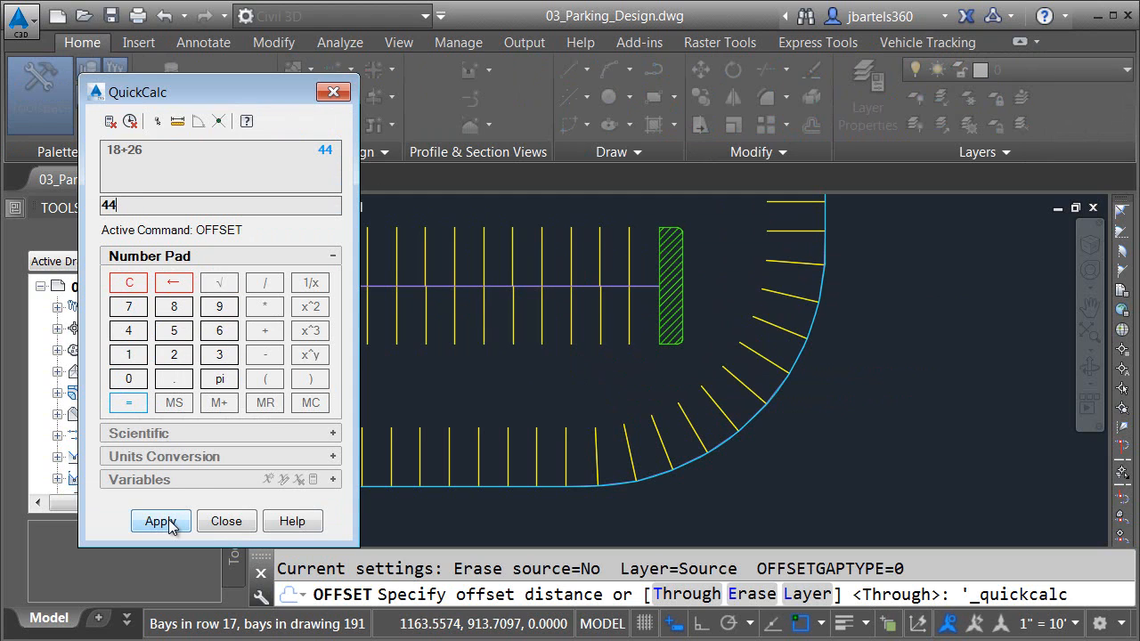
left_click(160, 520)
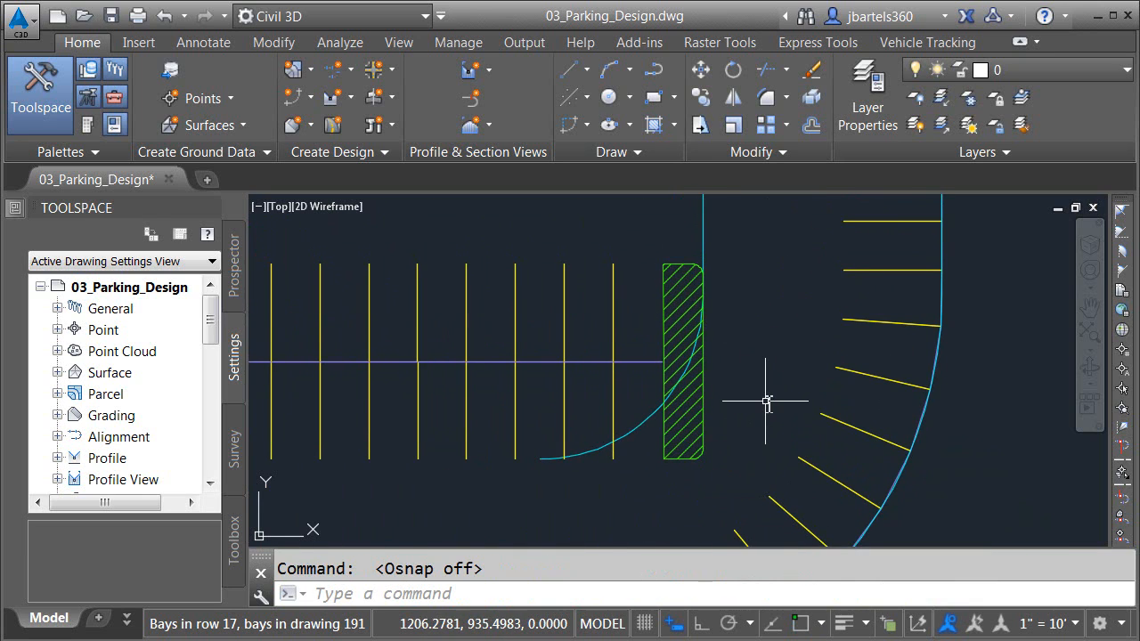
Step: Extend the straight parking row's end toward the offset curve with its Extend Row grip
left_click(681, 365)
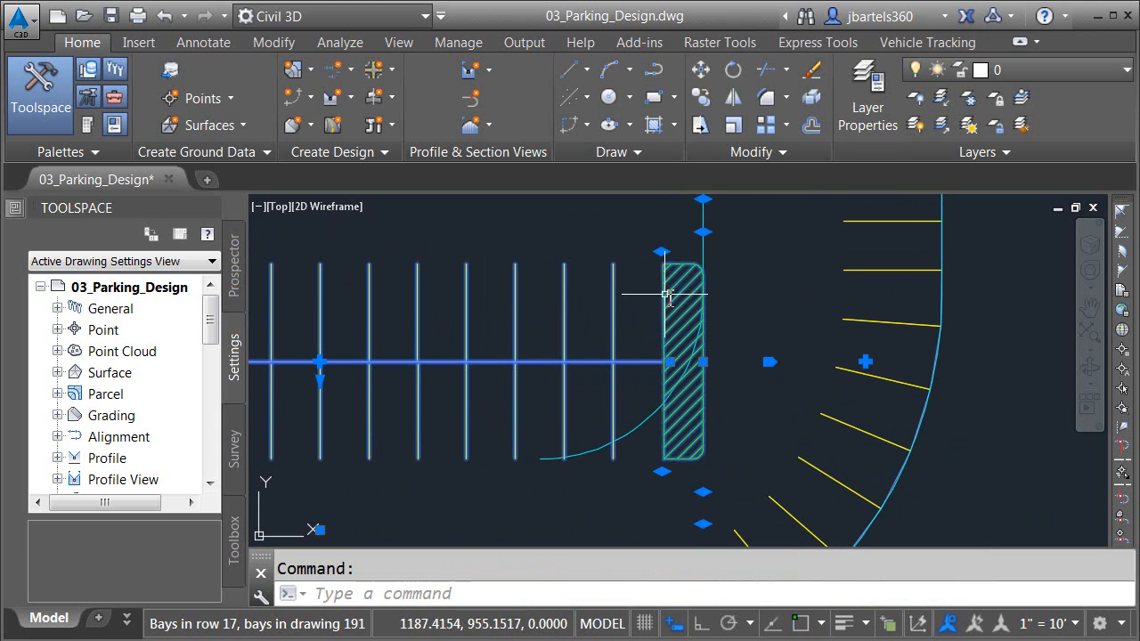
mouse_move(770, 364)
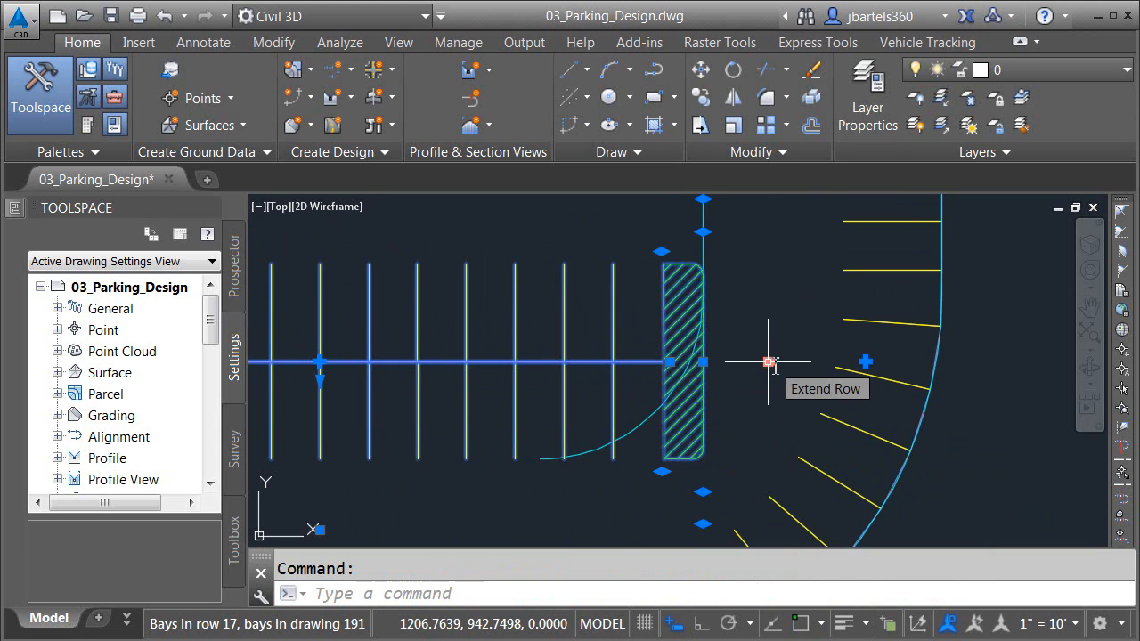
left_click(770, 363)
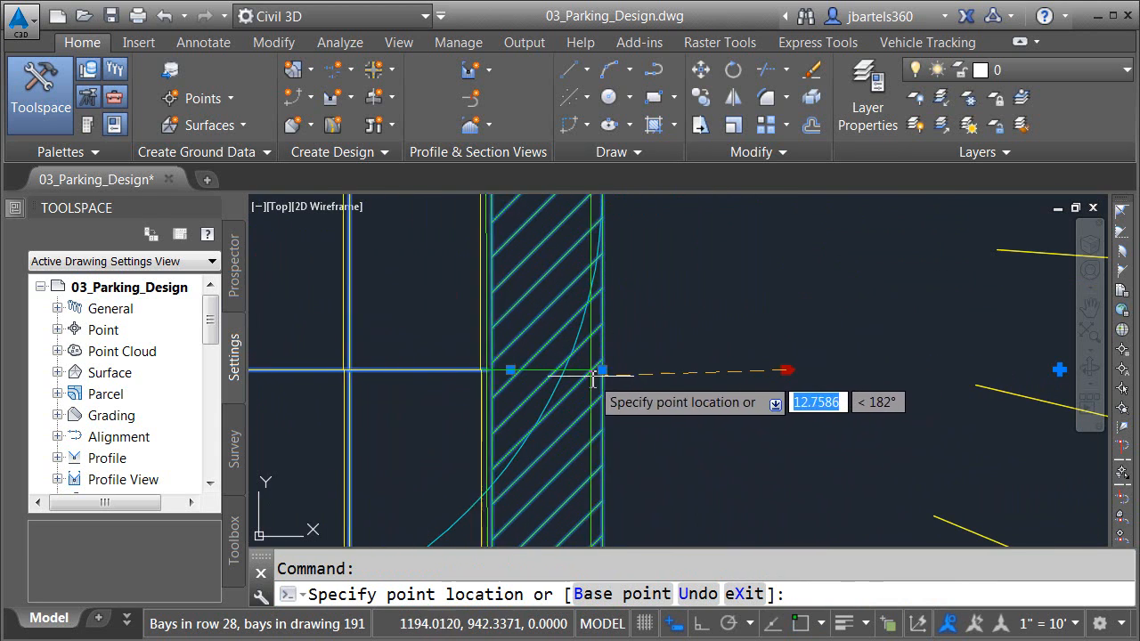
mouse_move(566, 367)
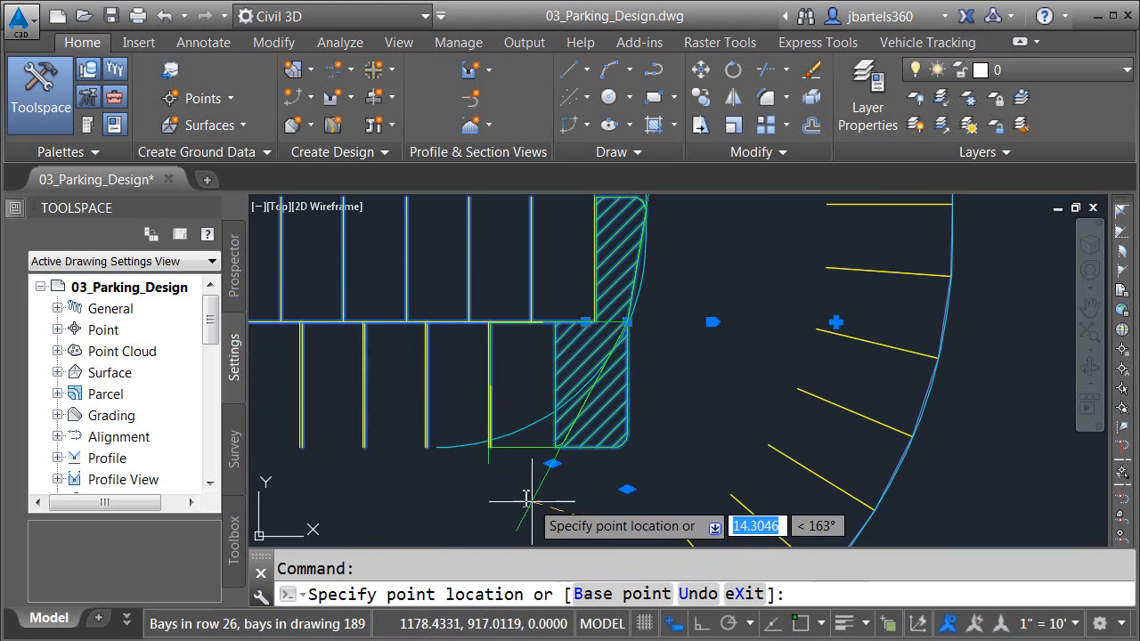
mouse_move(445, 454)
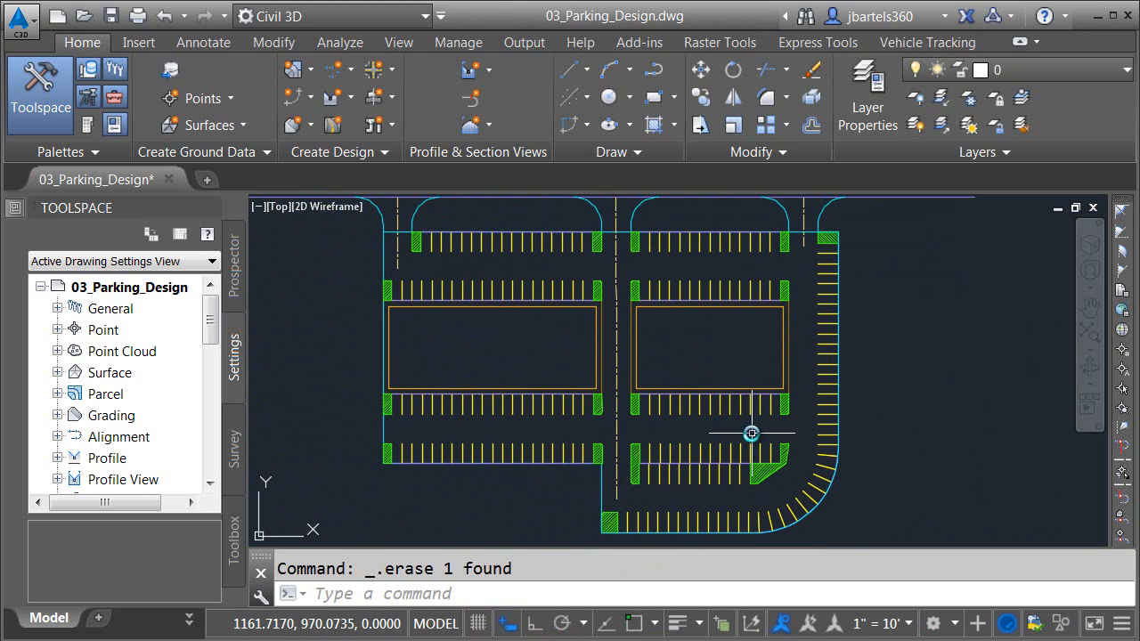
mouse_move(527, 434)
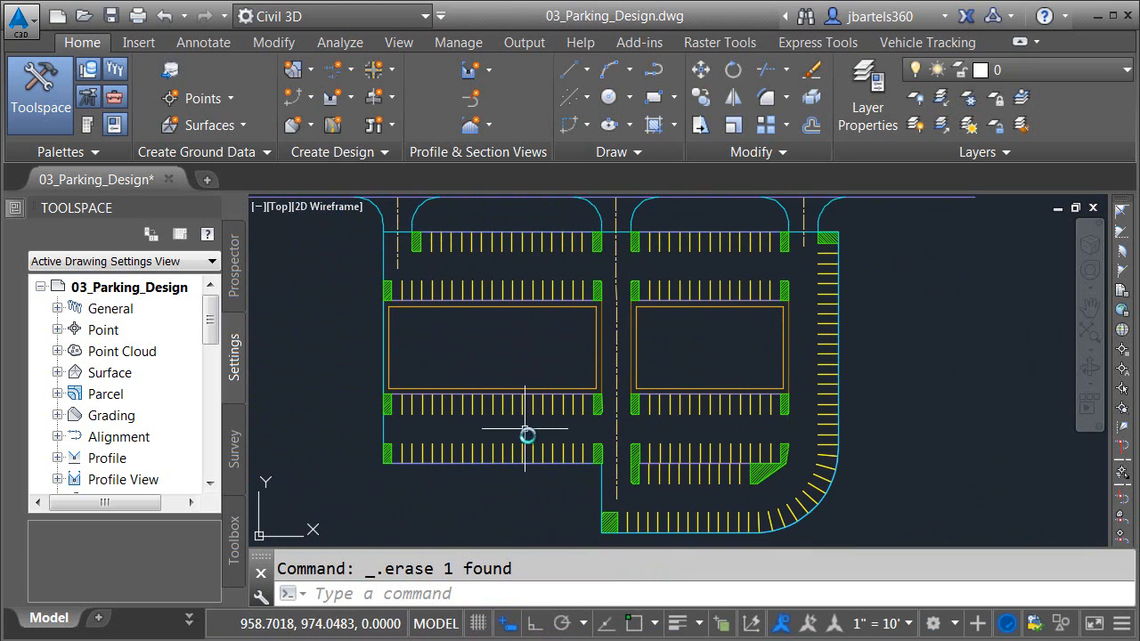
mouse_move(654, 499)
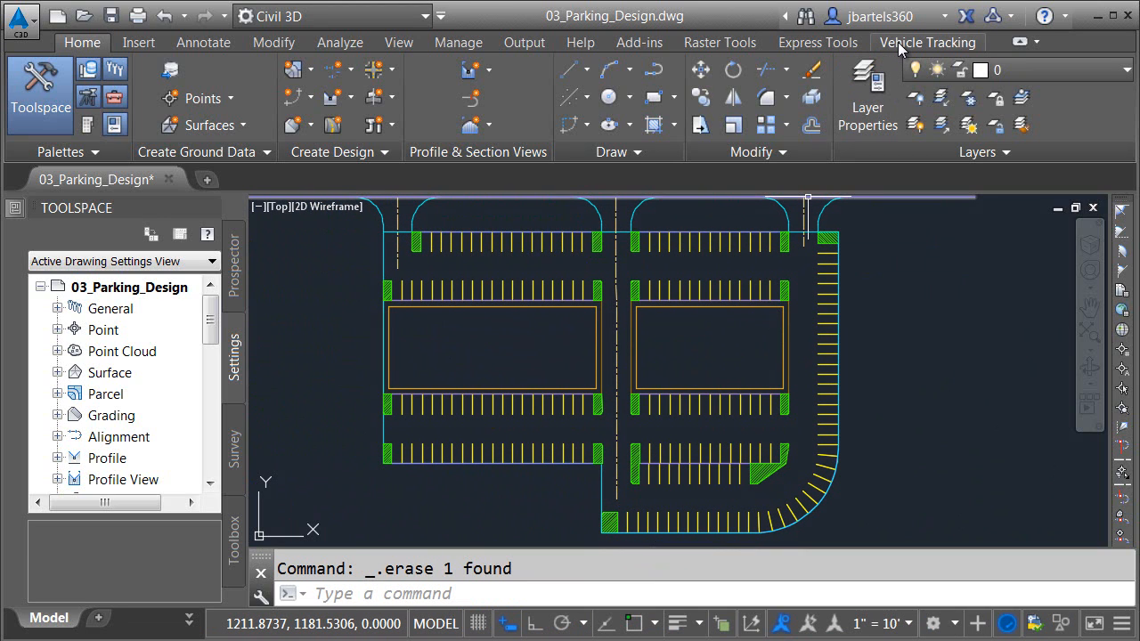
left_click(926, 42)
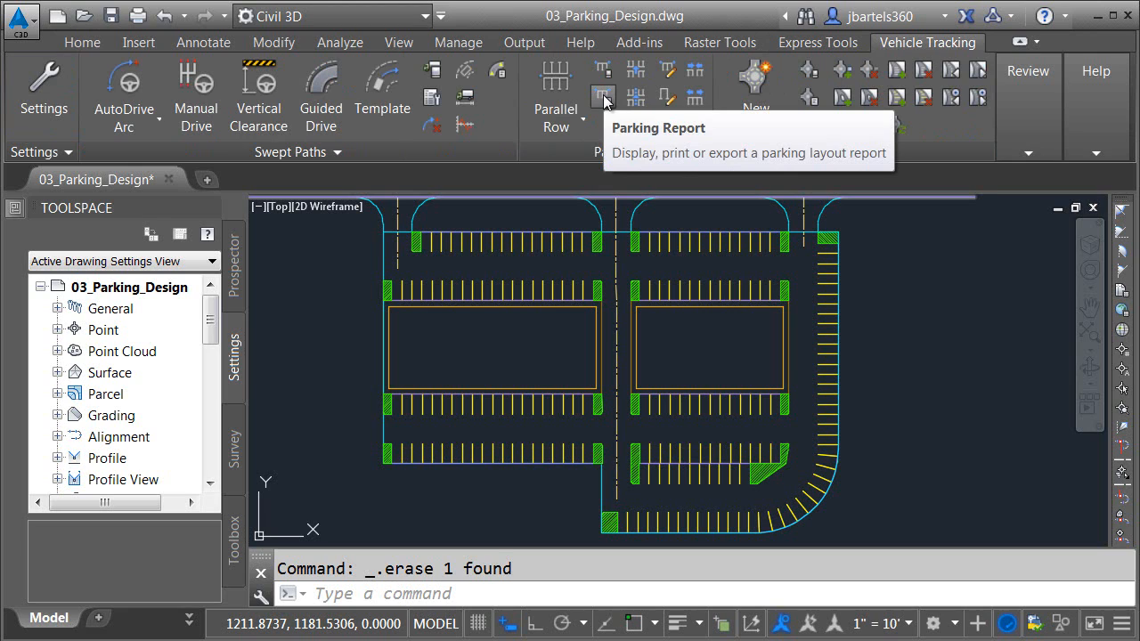
left_click(602, 96)
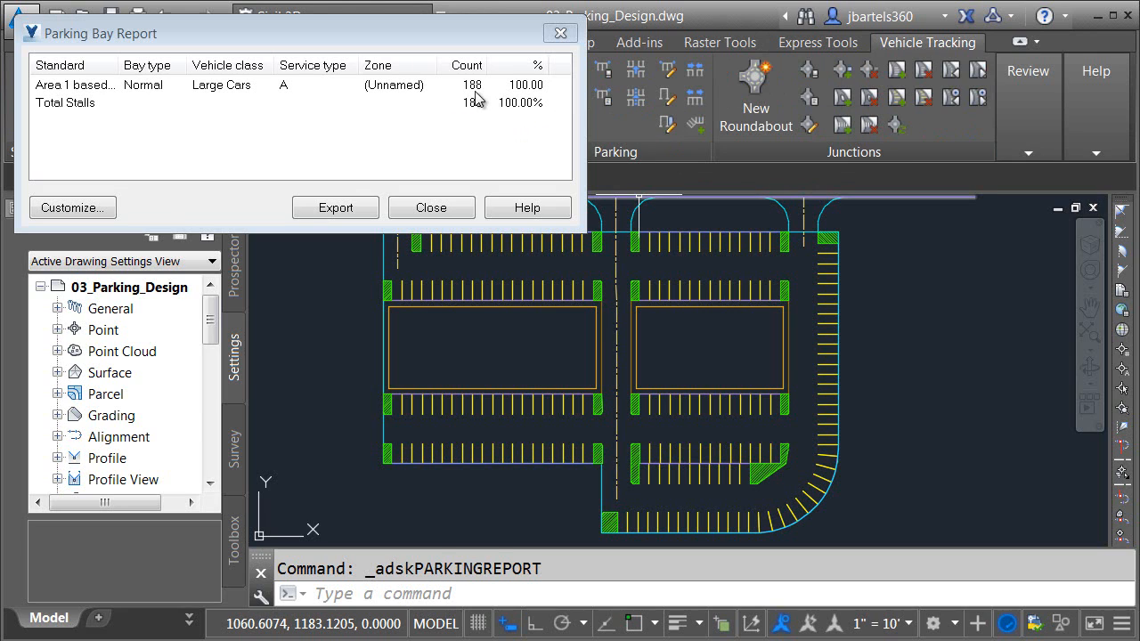
mouse_move(470, 141)
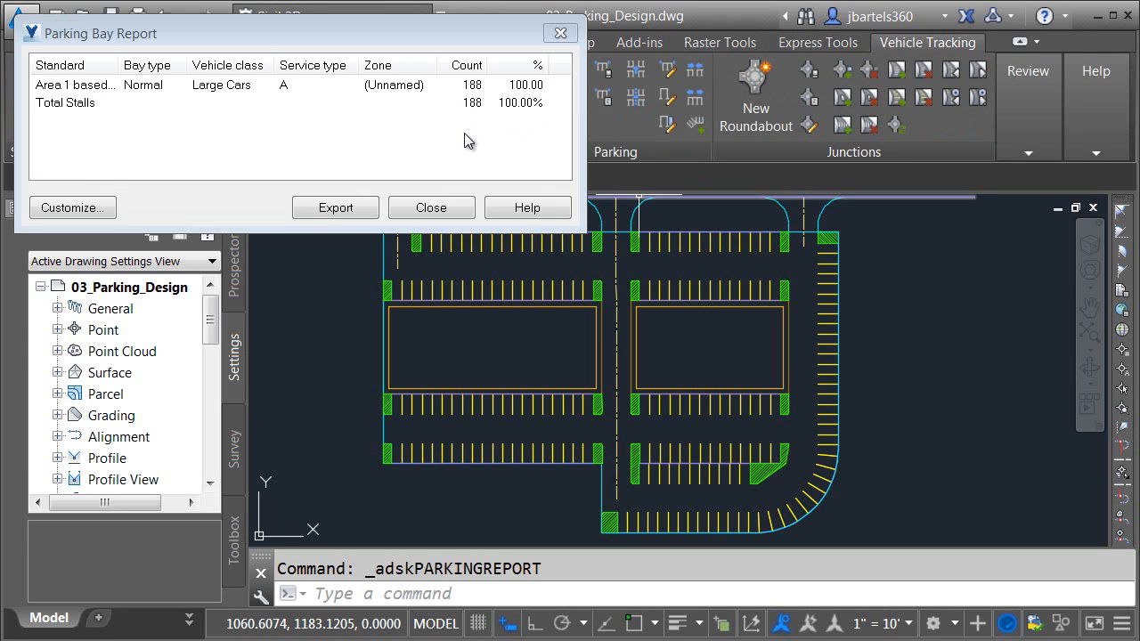
left_click(431, 207)
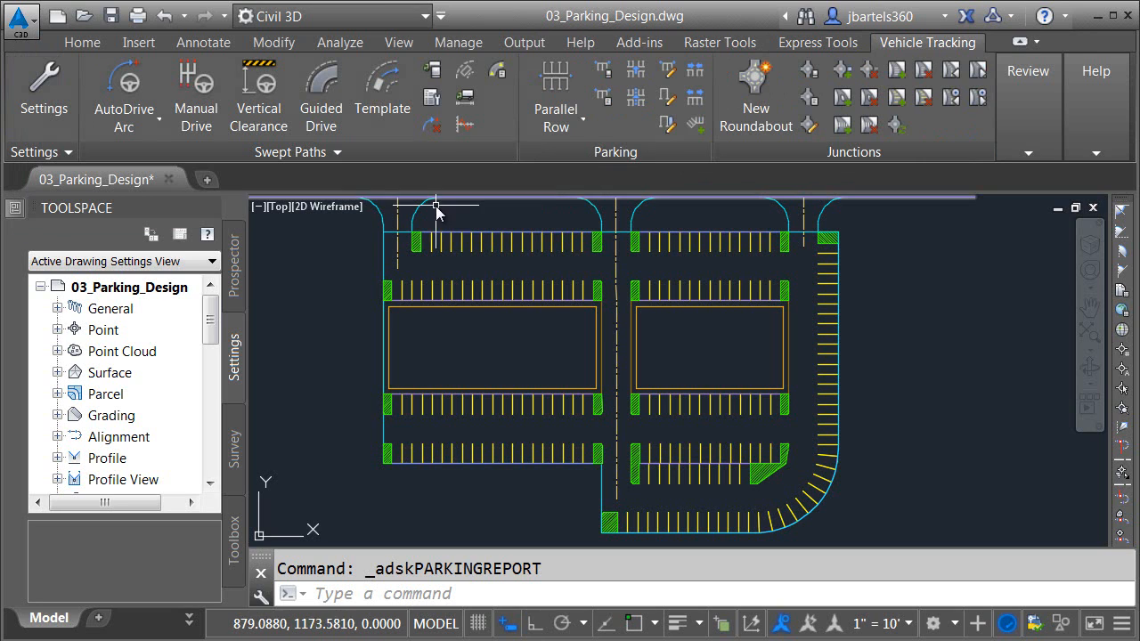
mouse_move(659, 337)
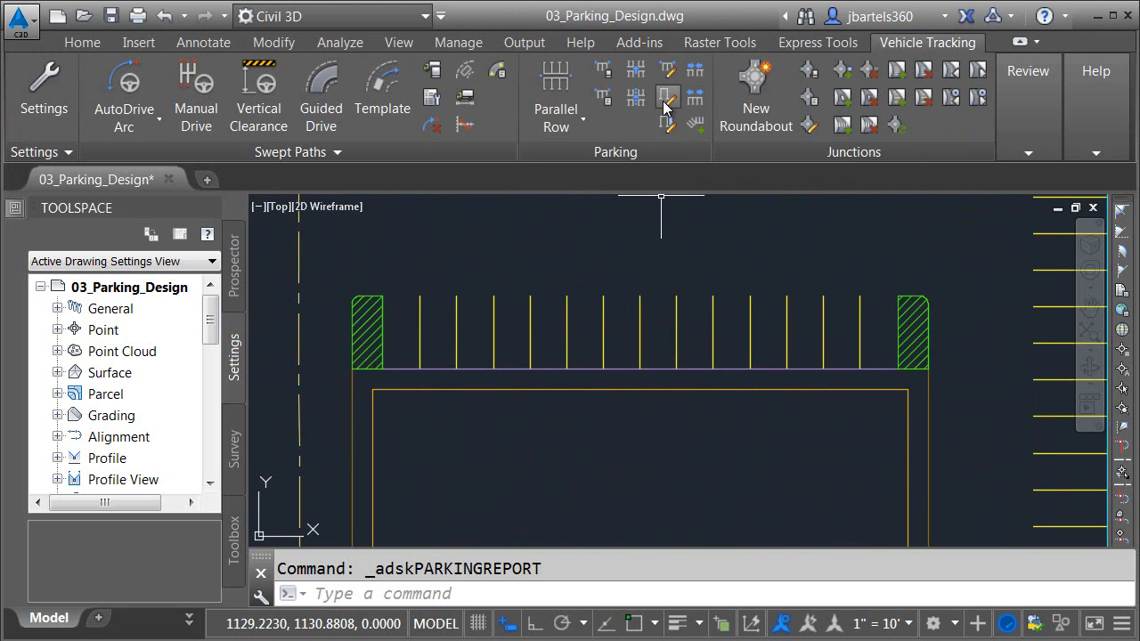
mouse_move(668, 105)
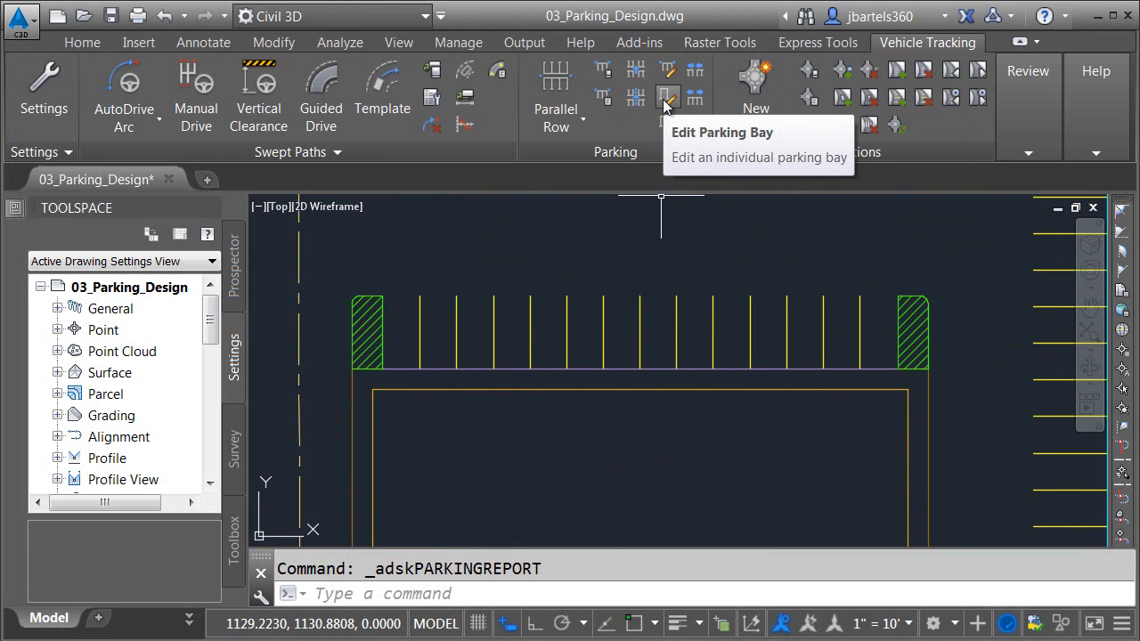
Step: Make one top-row bay Disabled, then Copy To three more bays
left_click(666, 98)
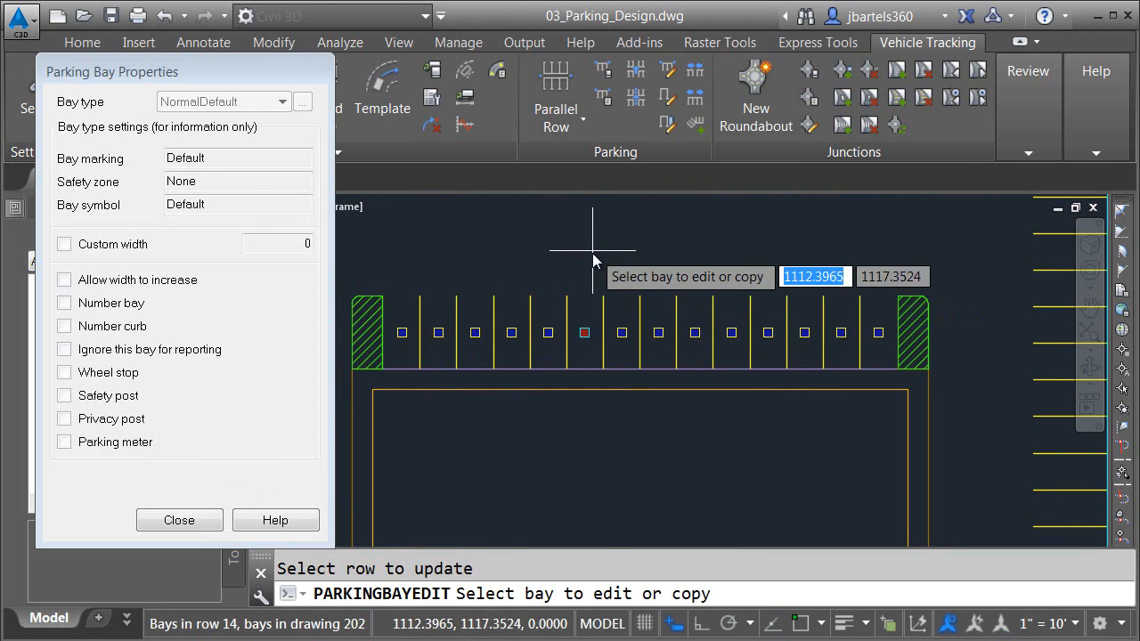
mouse_move(538, 360)
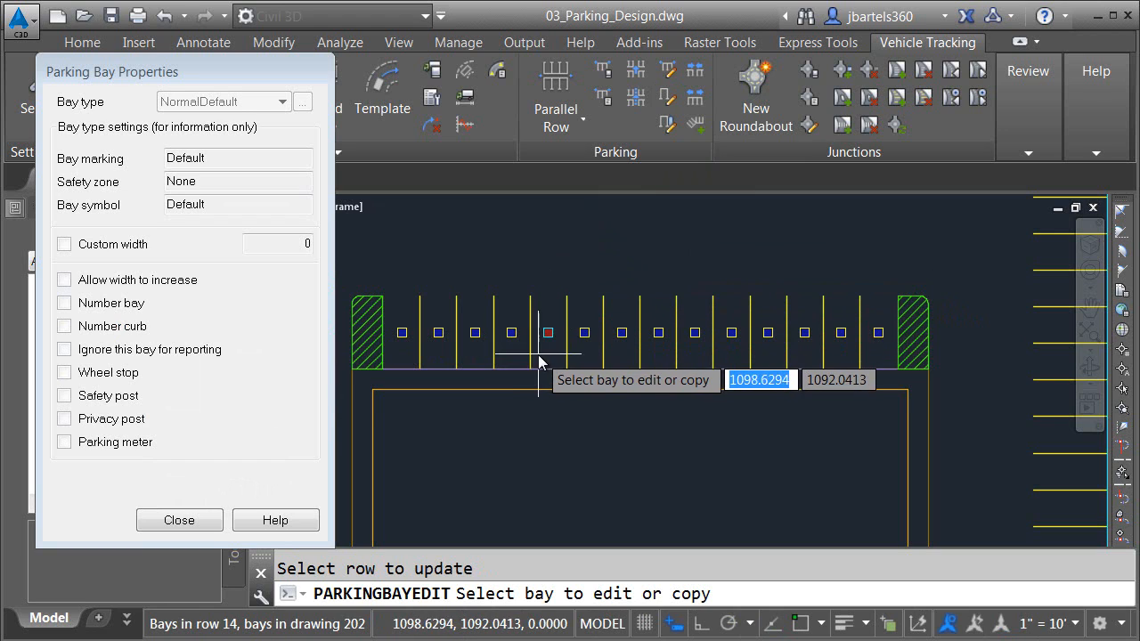
mouse_move(659, 356)
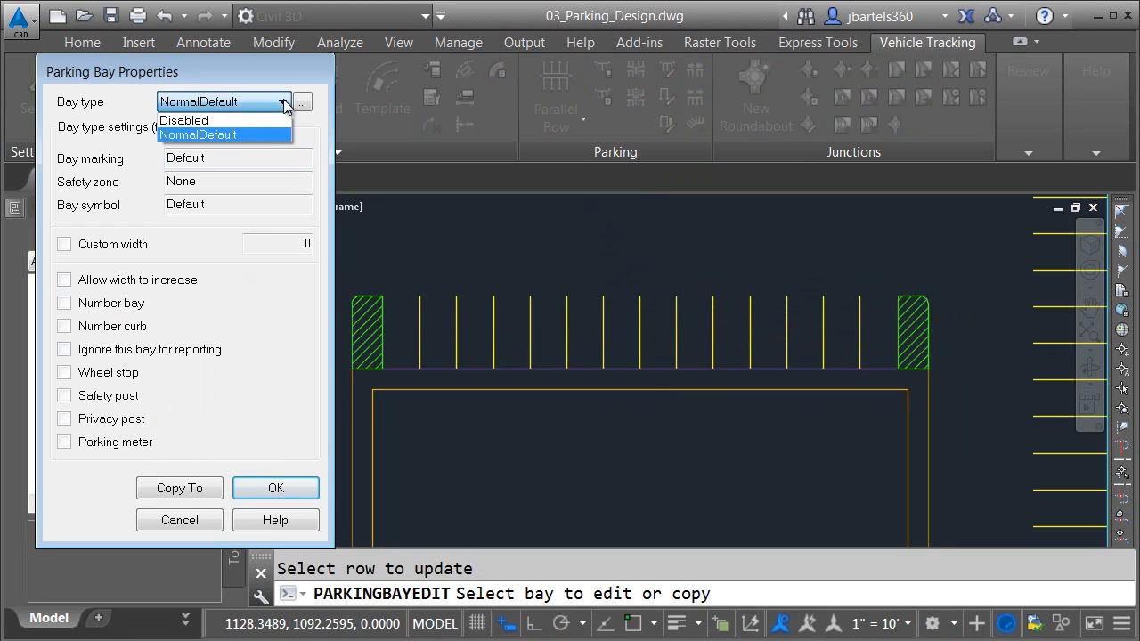
left_click(185, 121)
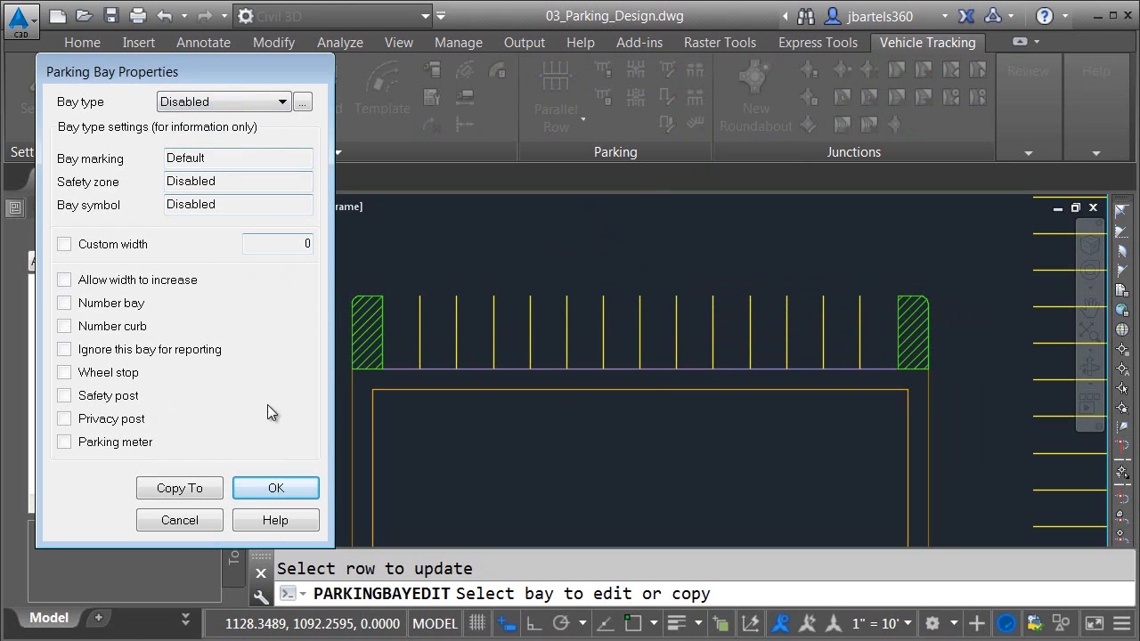
left_click(275, 488)
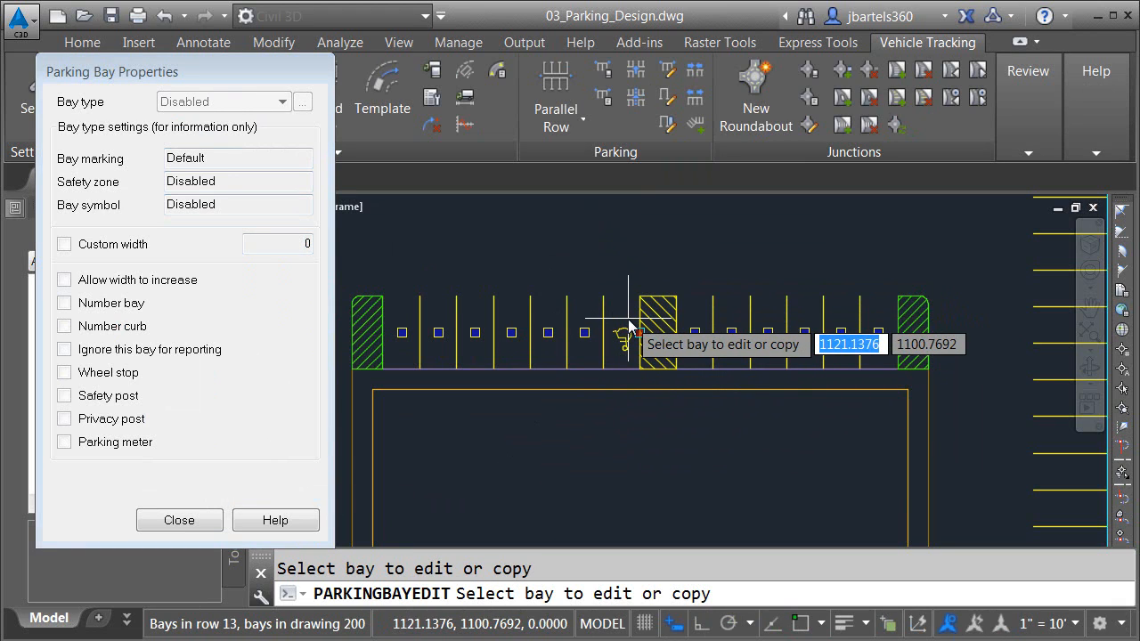
left_click(657, 332)
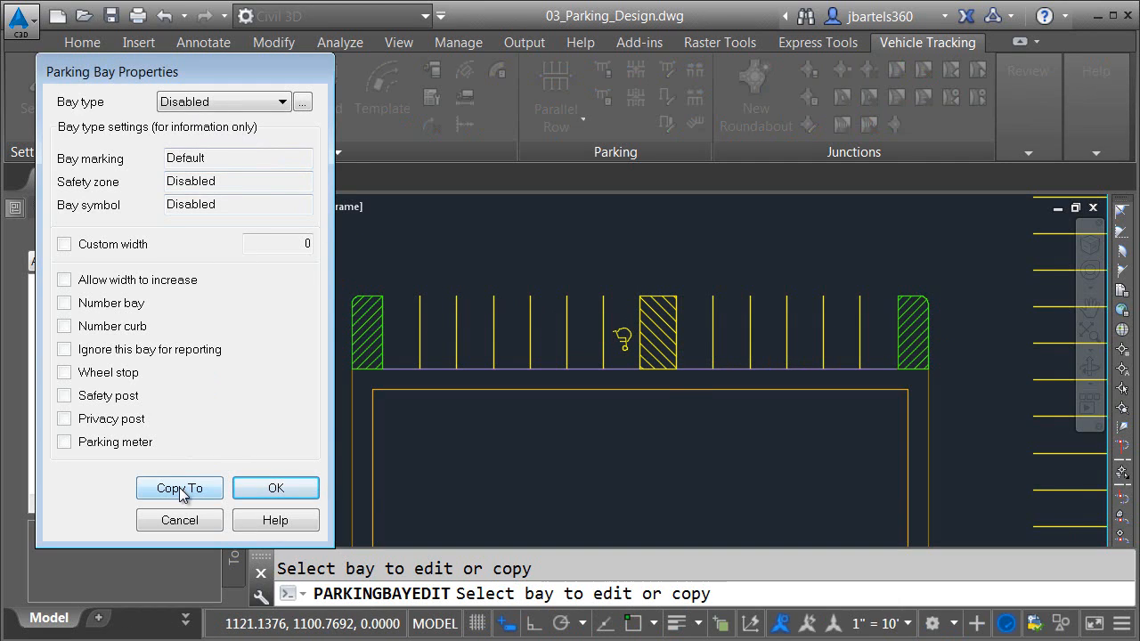
left_click(178, 488)
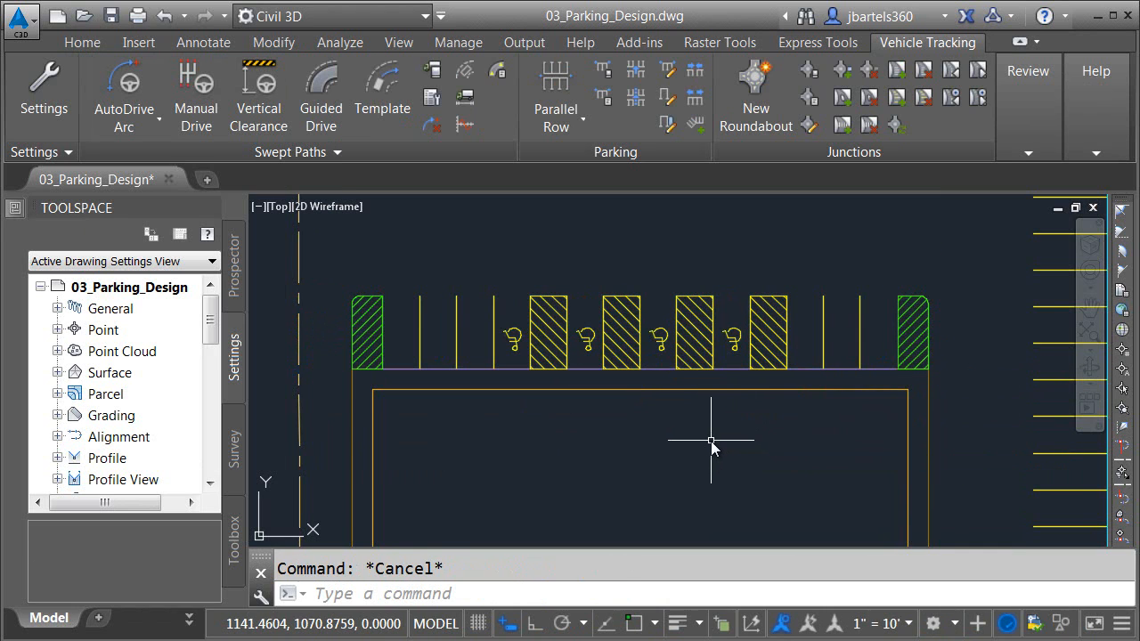
mouse_move(719, 413)
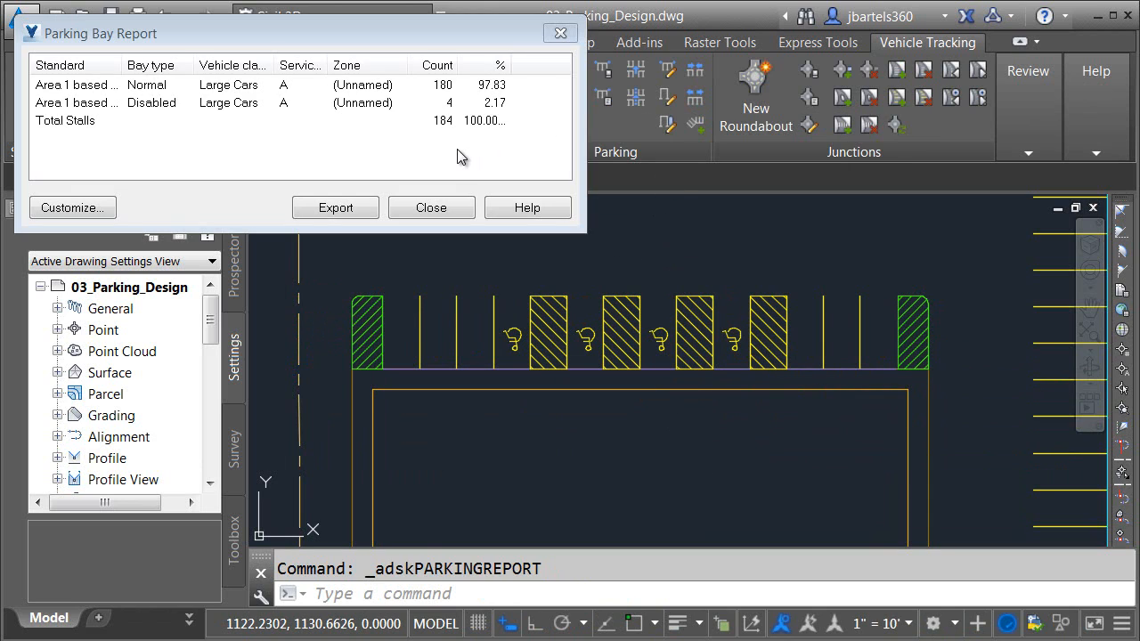
mouse_move(427, 86)
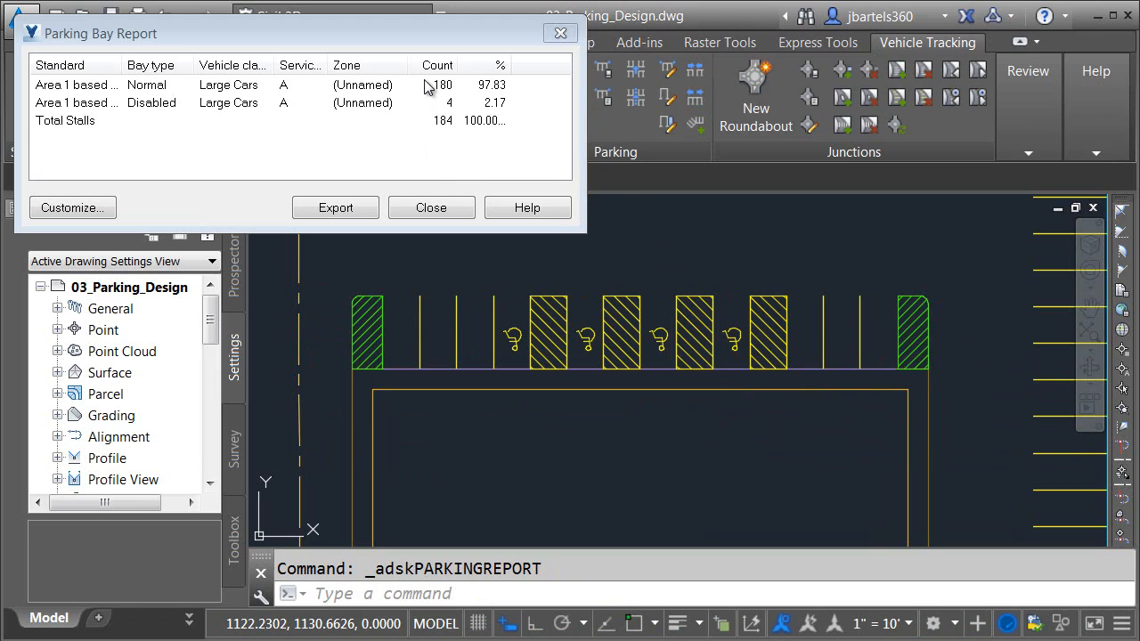
mouse_move(435, 110)
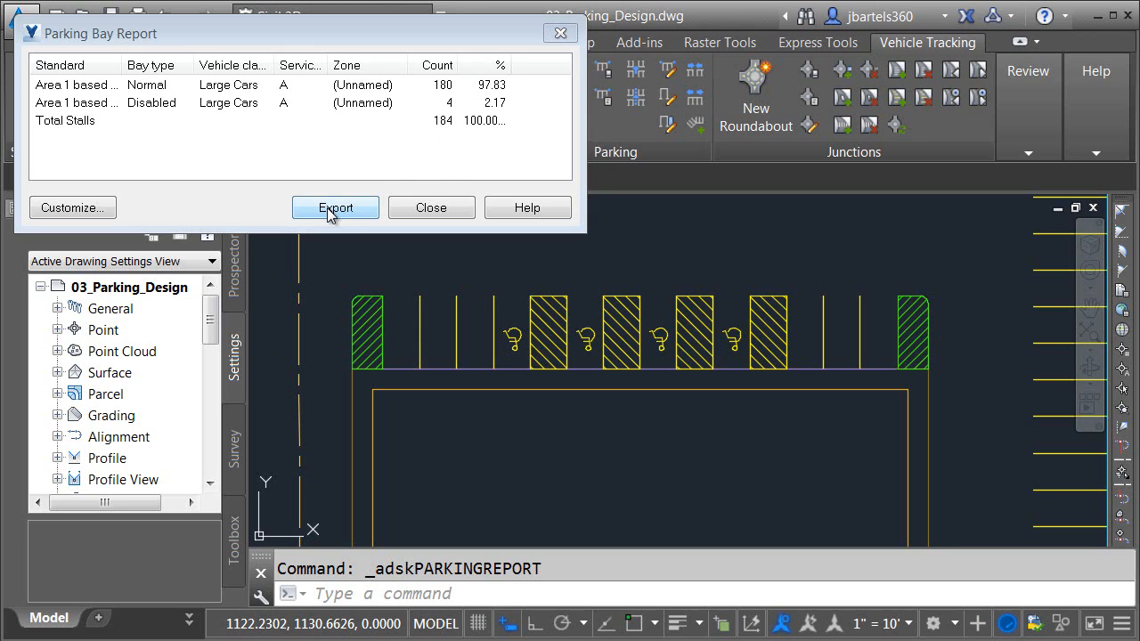
Step: Export the Parking Bay Report showing 180 normal and 4 disabled stalls, then close it
left_click(335, 207)
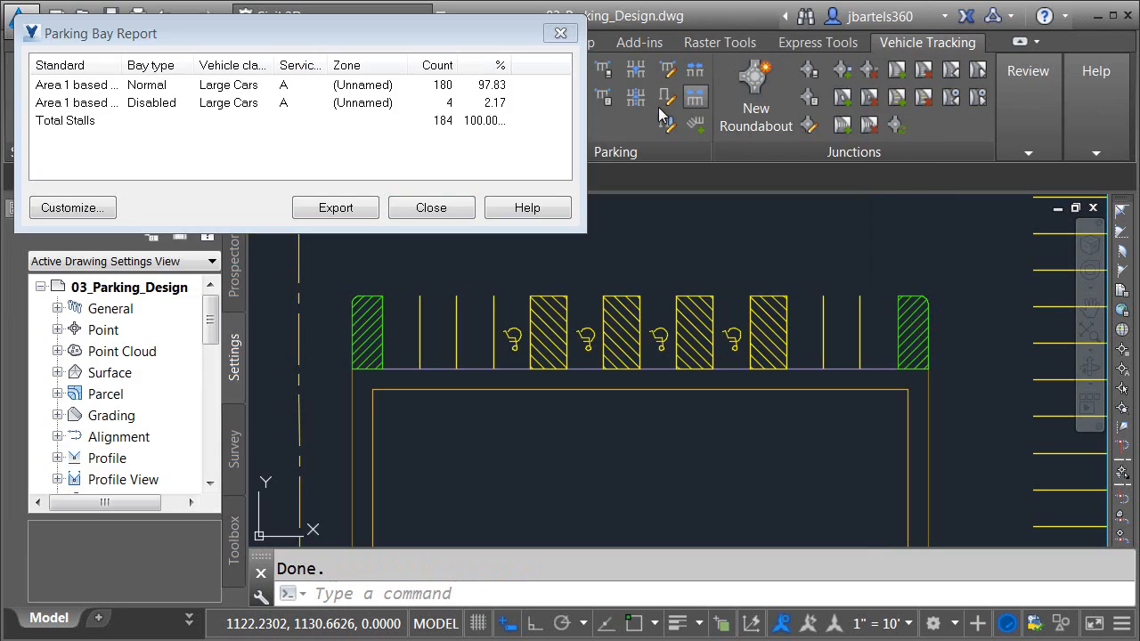
left_click(431, 207)
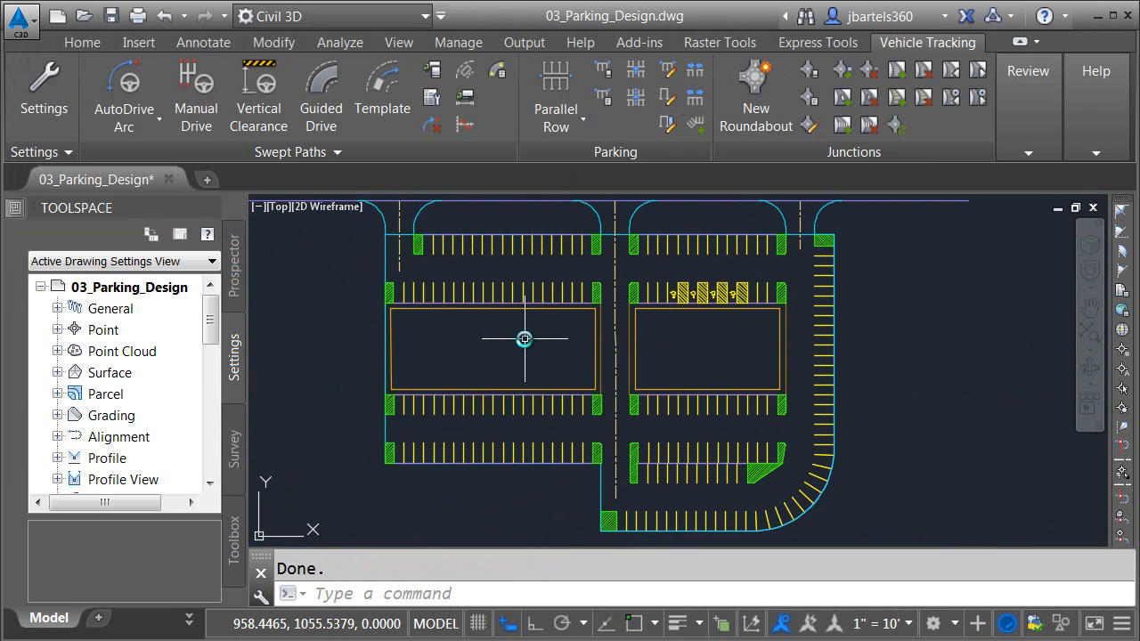
mouse_move(554, 267)
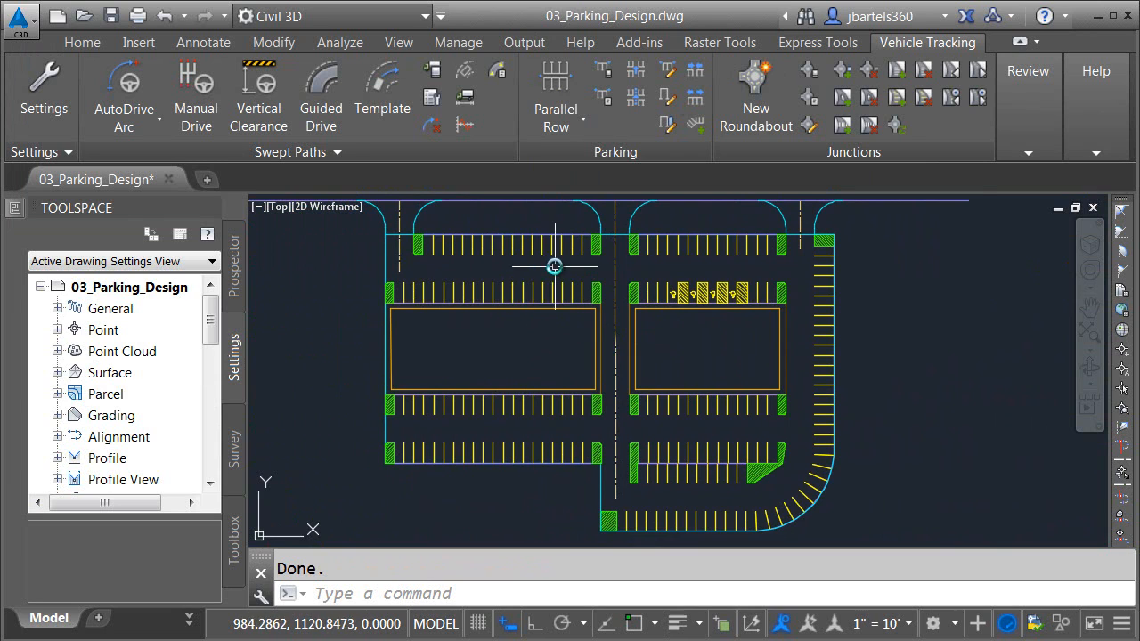
mouse_move(483, 260)
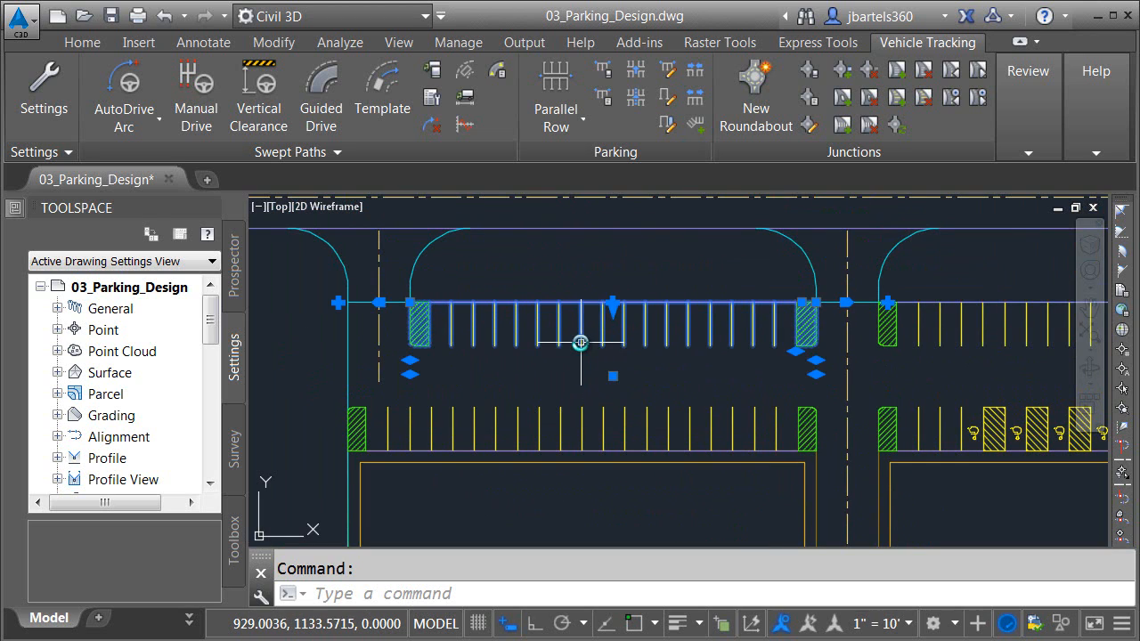
mouse_move(666, 69)
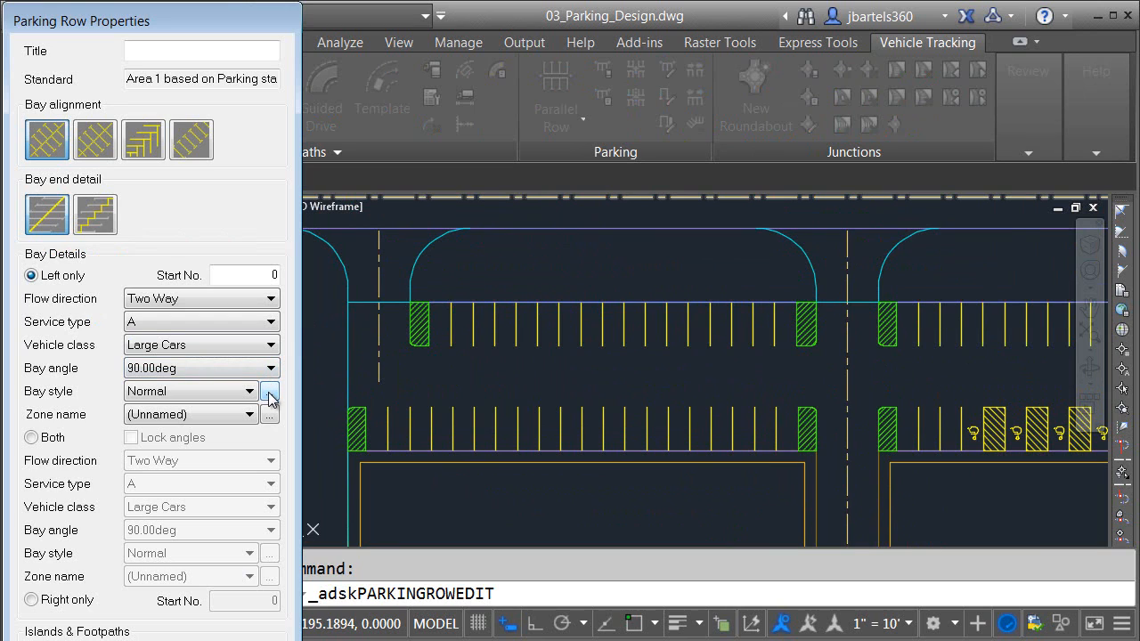
Step: Enable Number bay in the Normal bay style and apply it to the top-left row
left_click(271, 392)
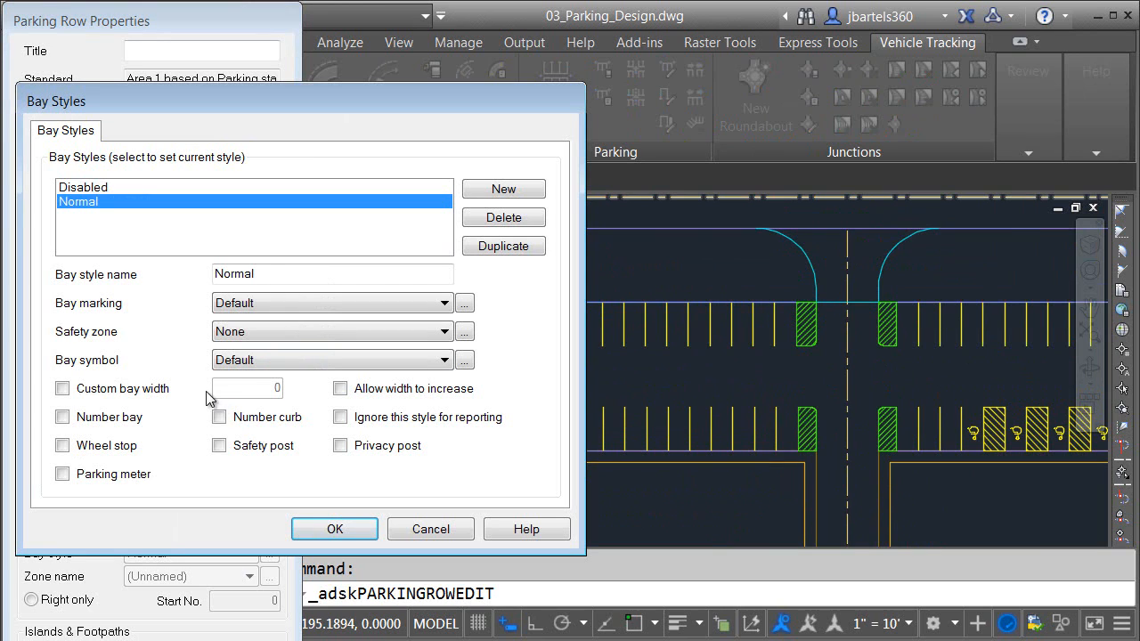
left_click(62, 417)
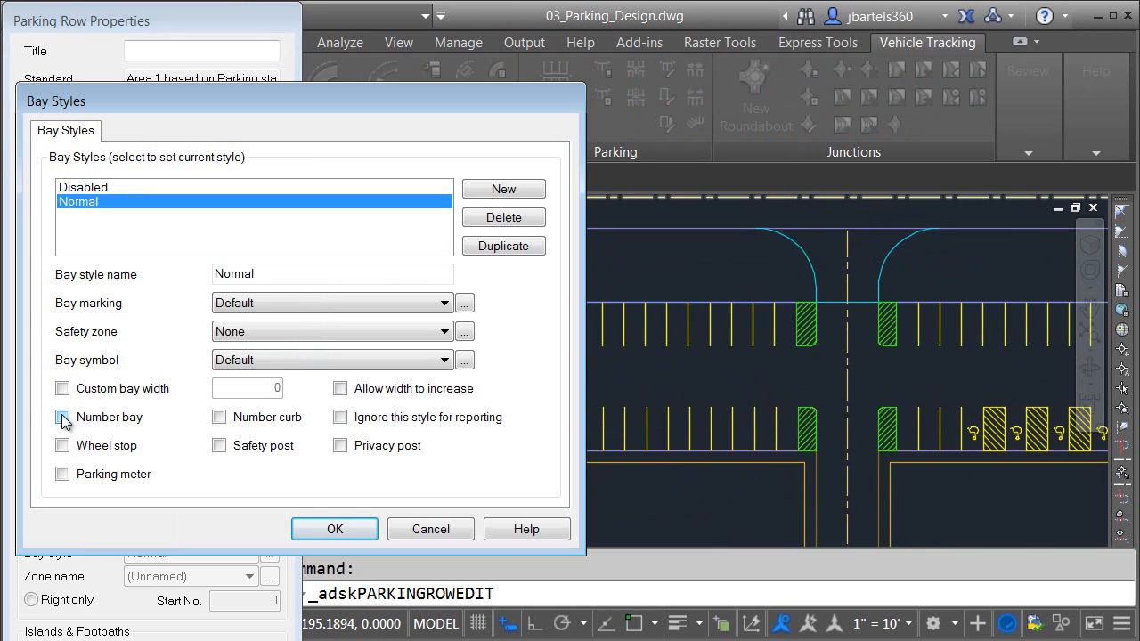
left_click(62, 417)
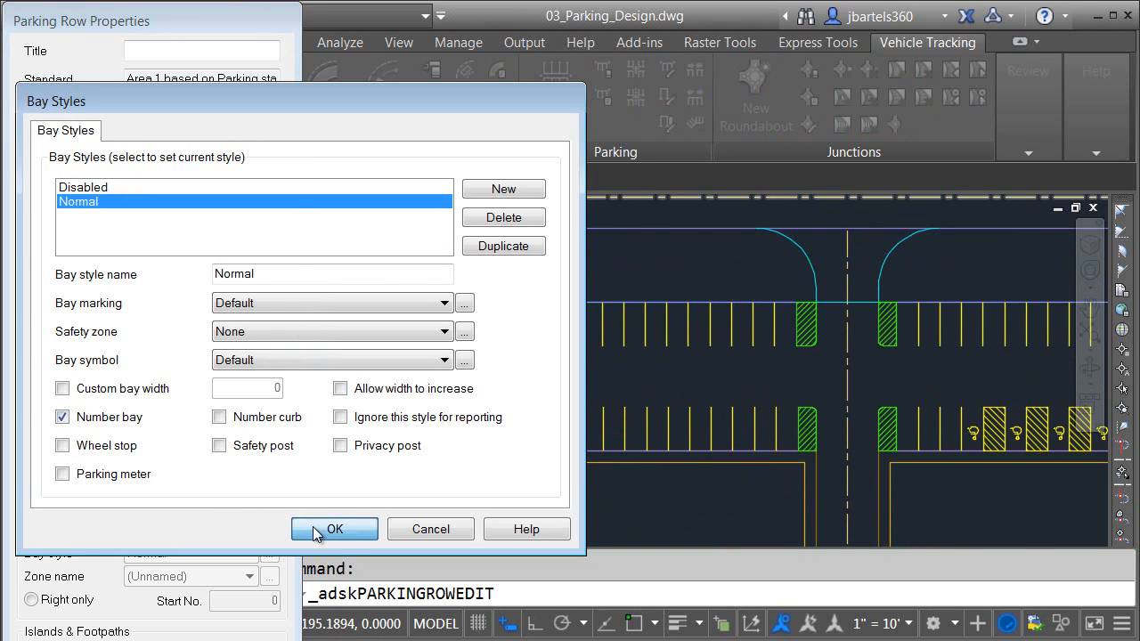
left_click(335, 527)
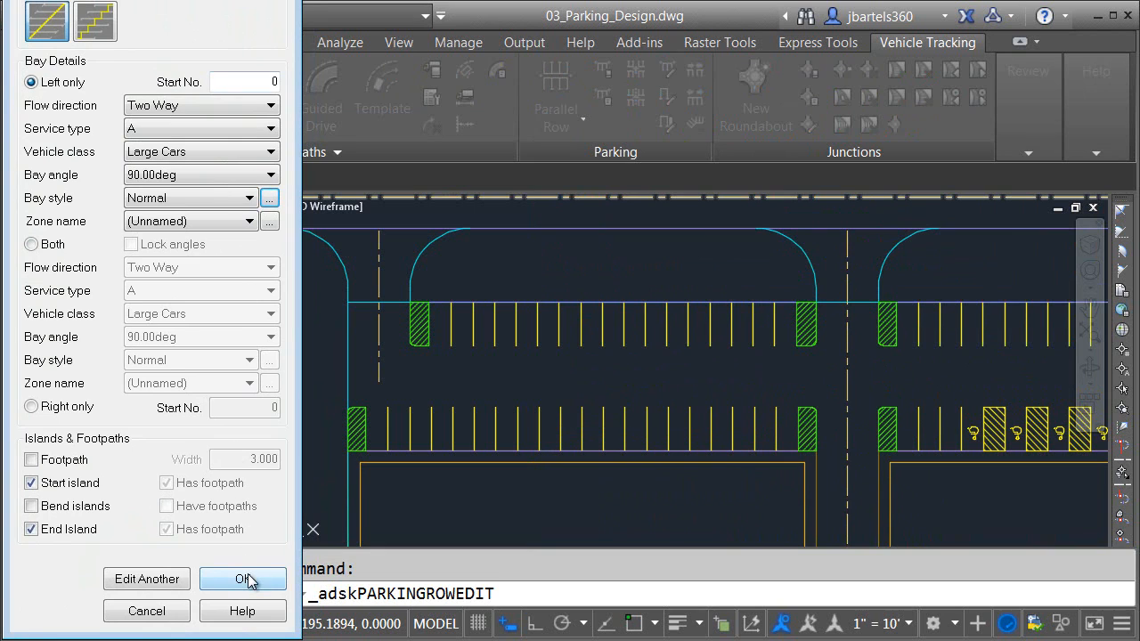
left_click(242, 579)
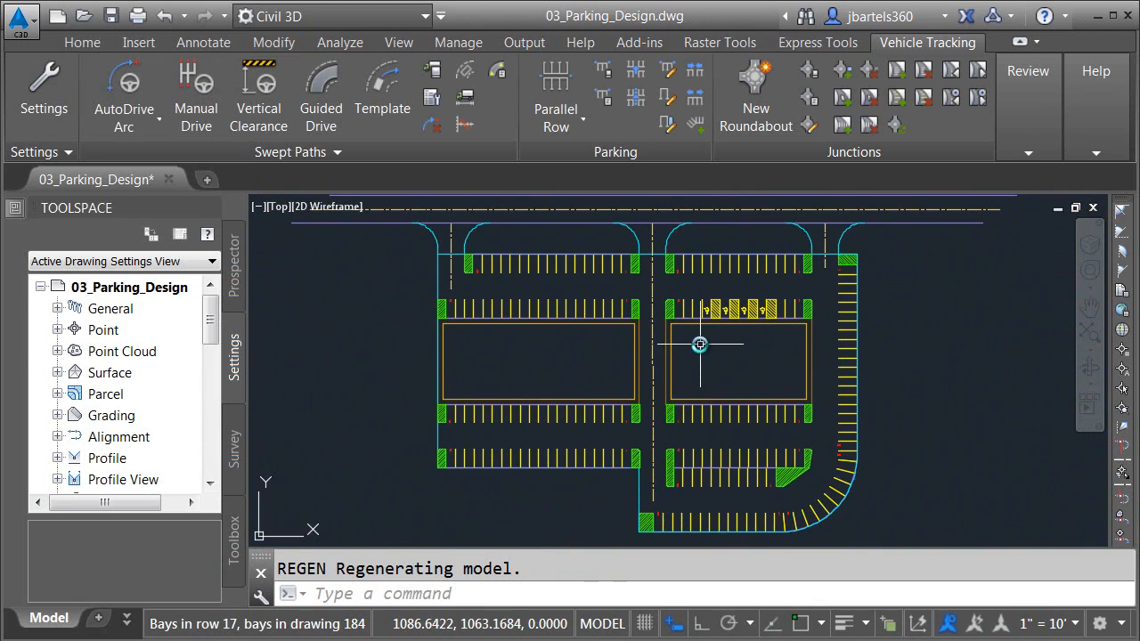
mouse_move(698, 353)
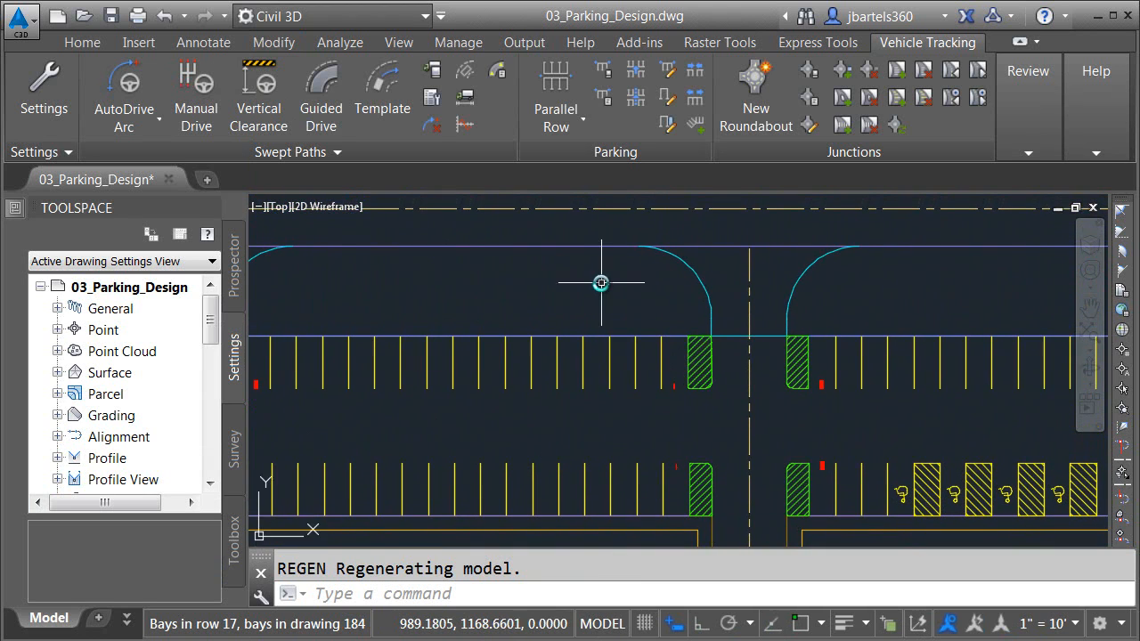
mouse_move(196, 96)
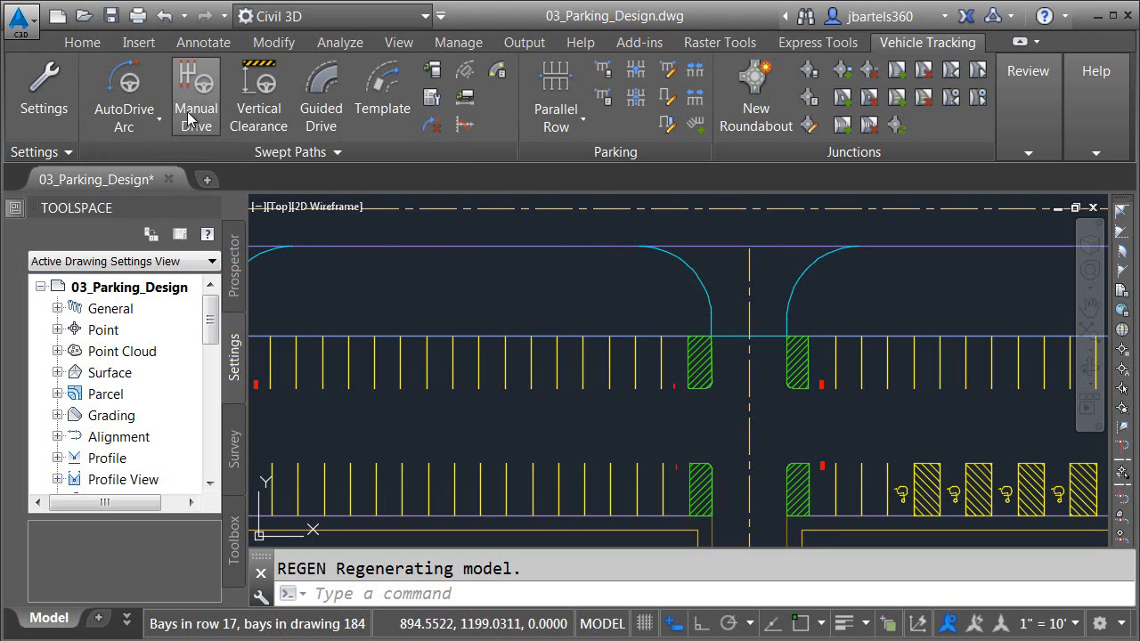
Step: Start AutoDrive Arc and proceed with the P - Passenger Car from the drawing's vehicle pool
left_click(196, 96)
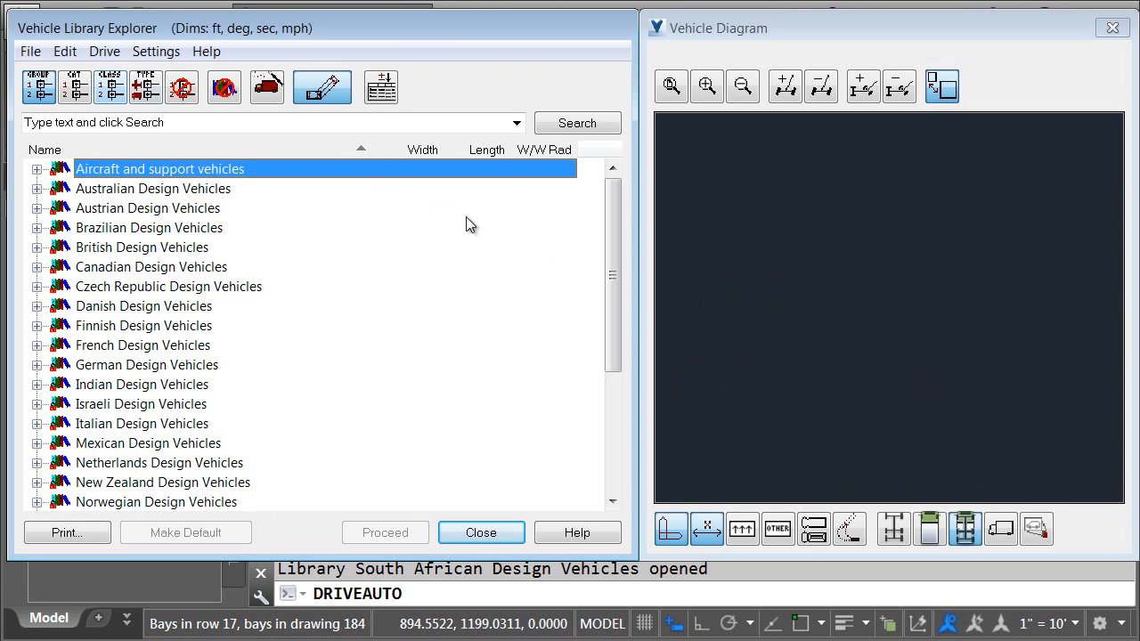
scroll("down", 3)
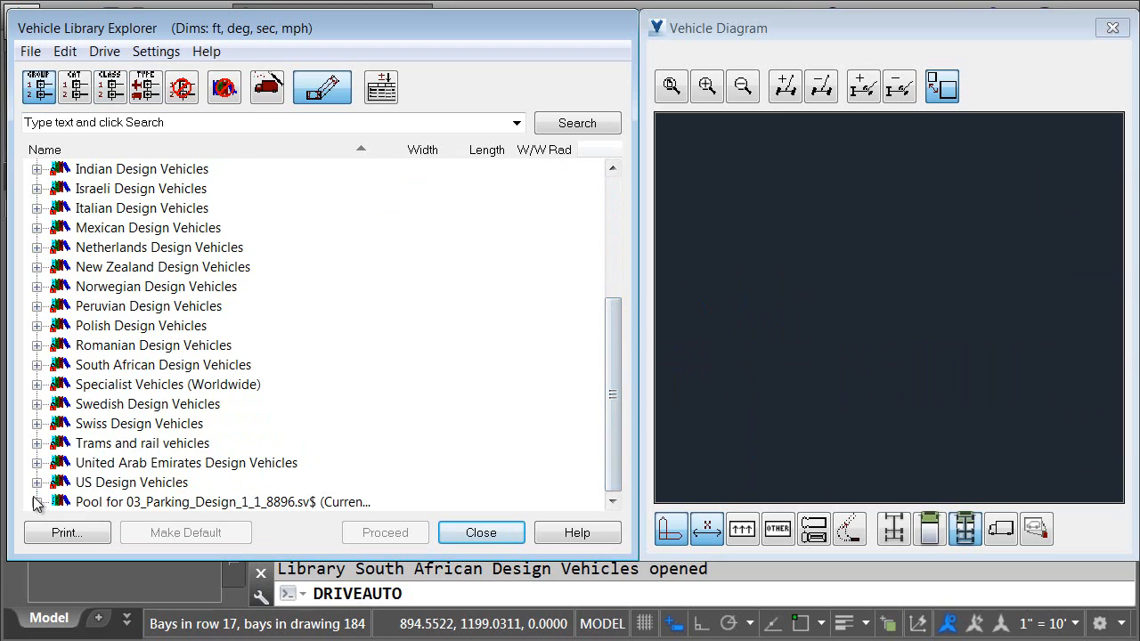
left_click(149, 503)
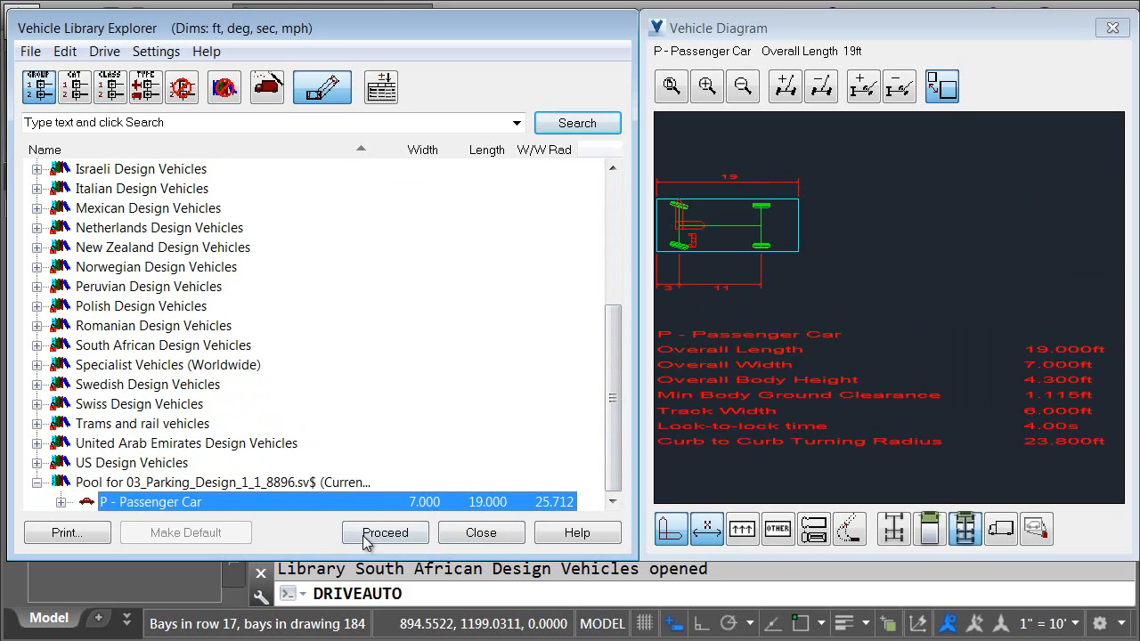
left_click(384, 532)
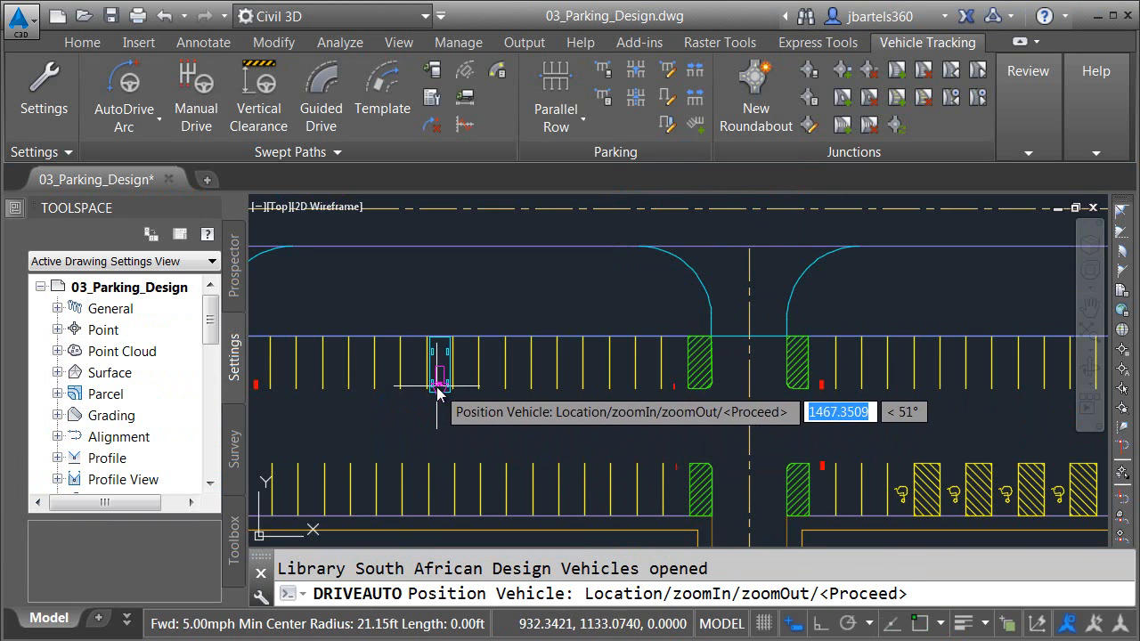
mouse_move(467, 388)
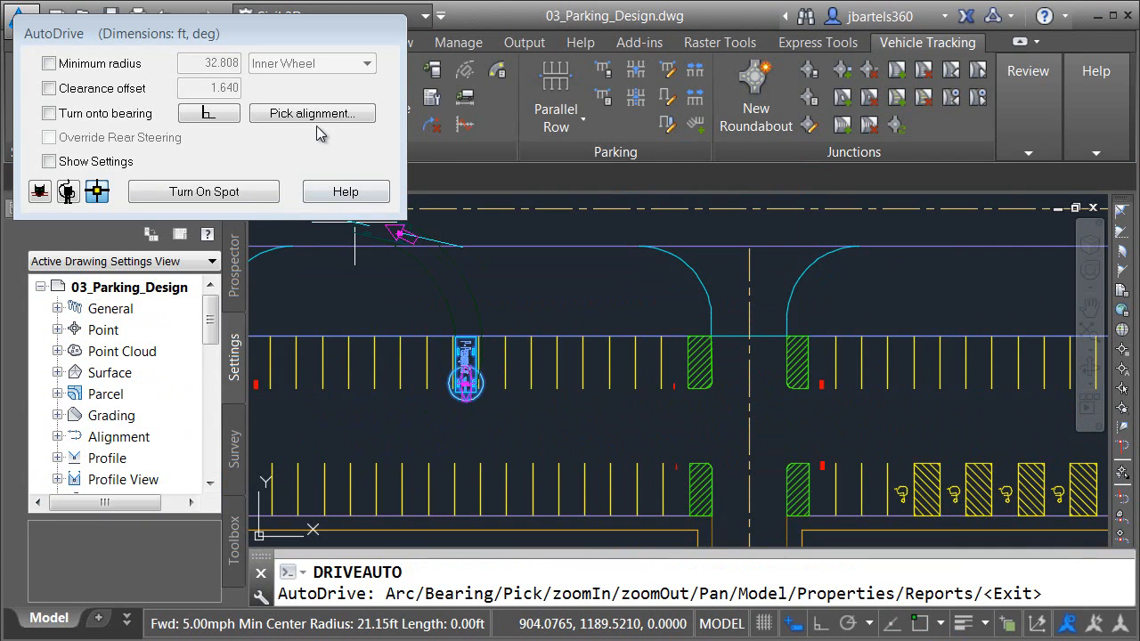
Step: Drive the car out of its stall along the picked datum alignment through the aisle and top road
left_click(313, 114)
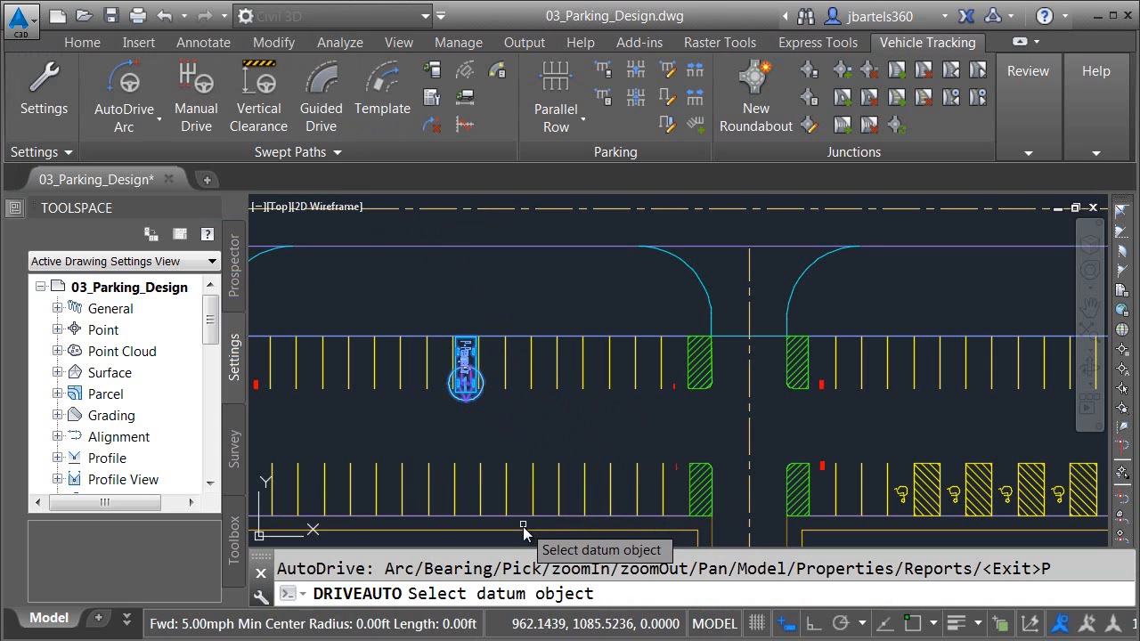
left_click(523, 525)
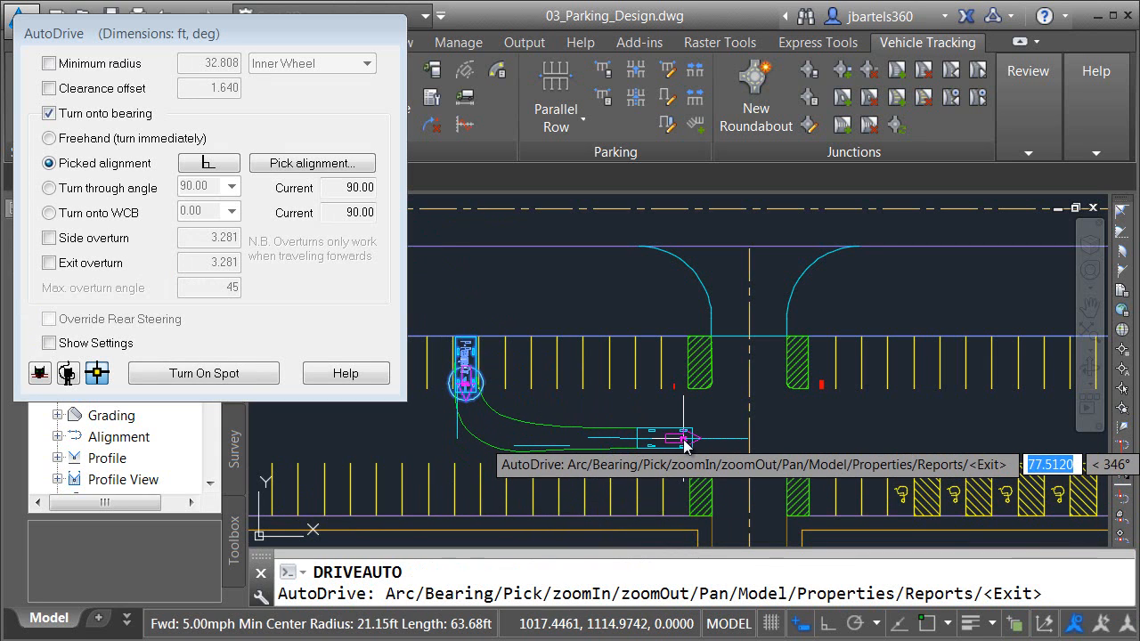
left_click(48, 139)
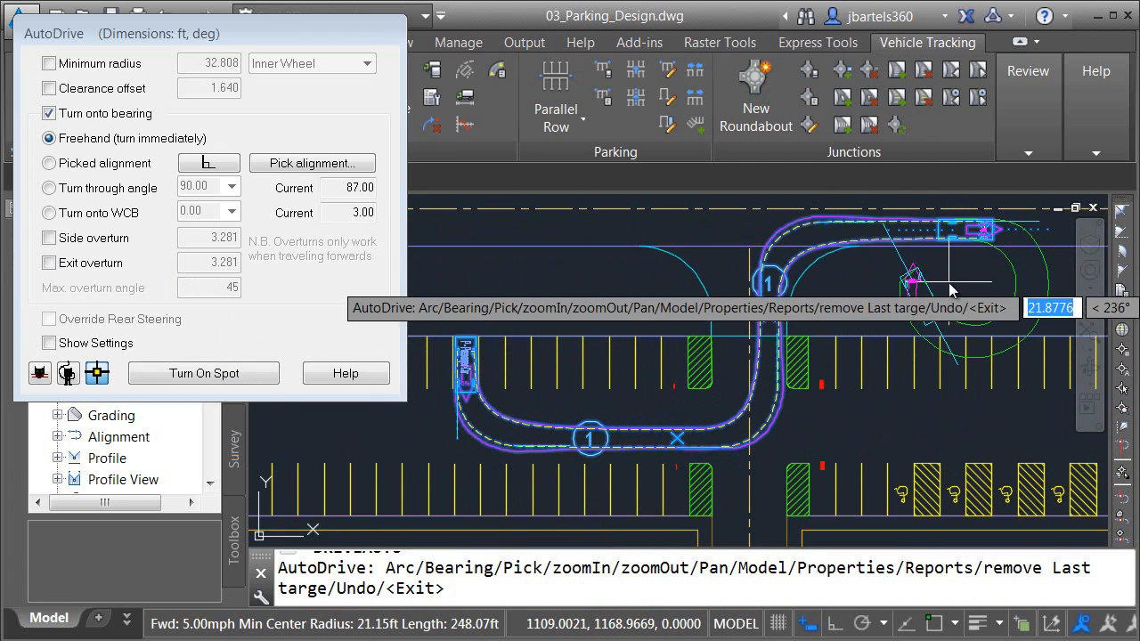
key("Escape")
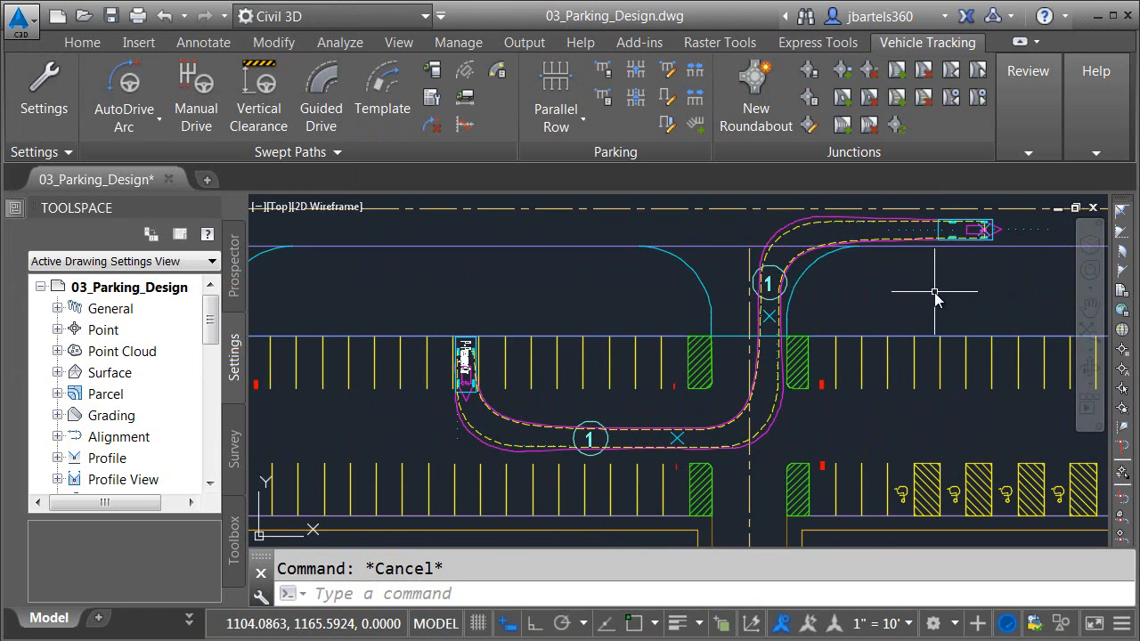